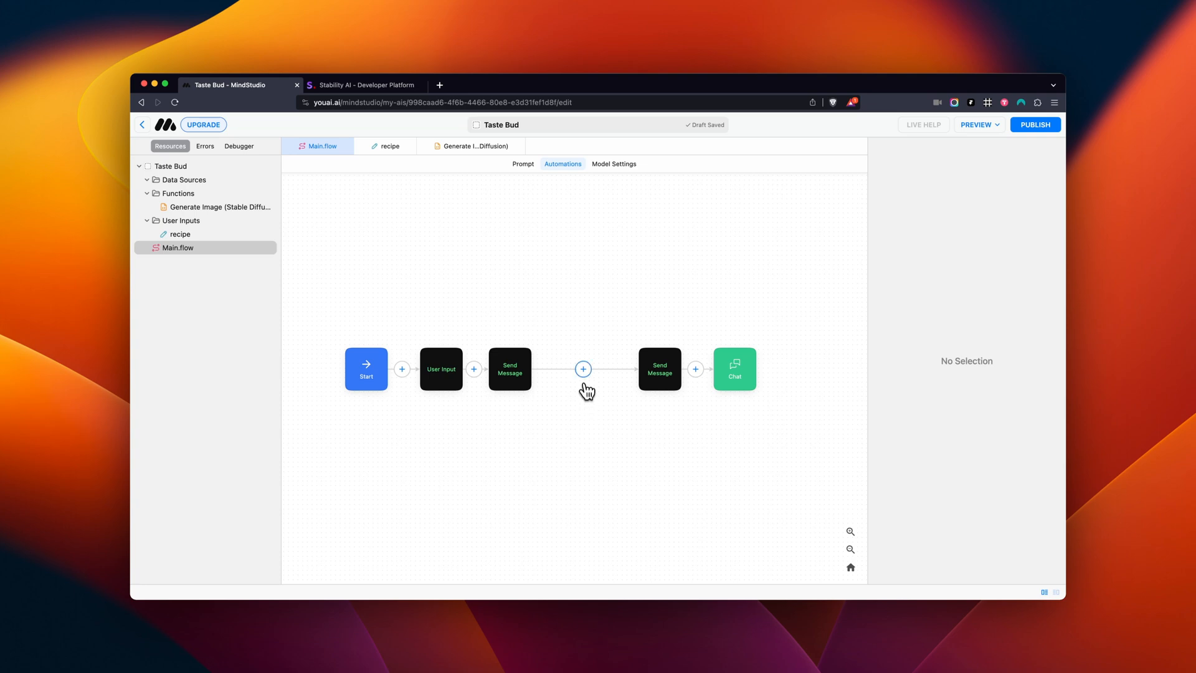
Import the community Generate Image (Stable Diffusion) function as a step between the two Send Message blocks.
click(583, 368)
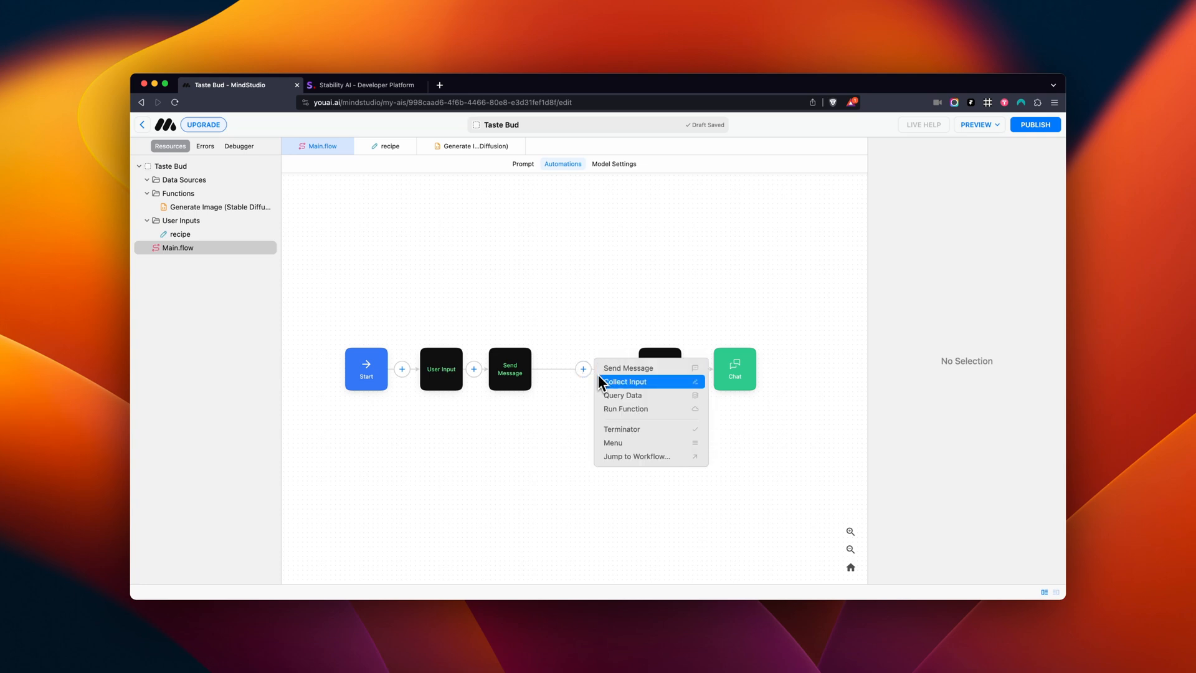
click(625, 408)
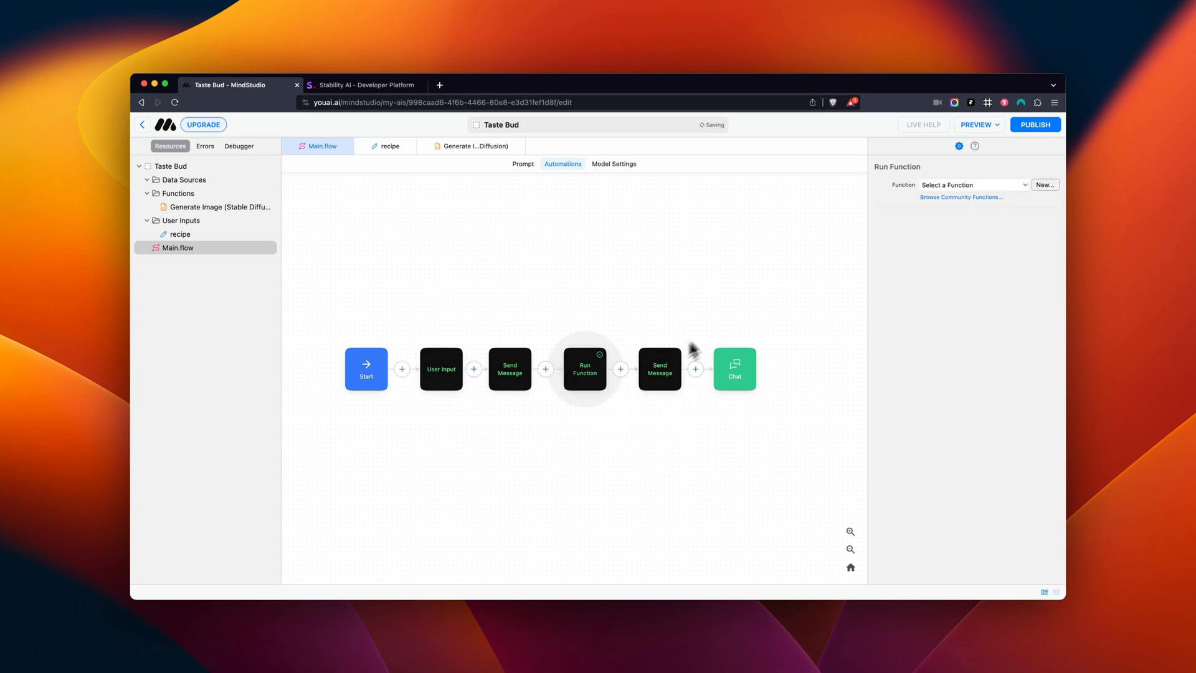
click(961, 197)
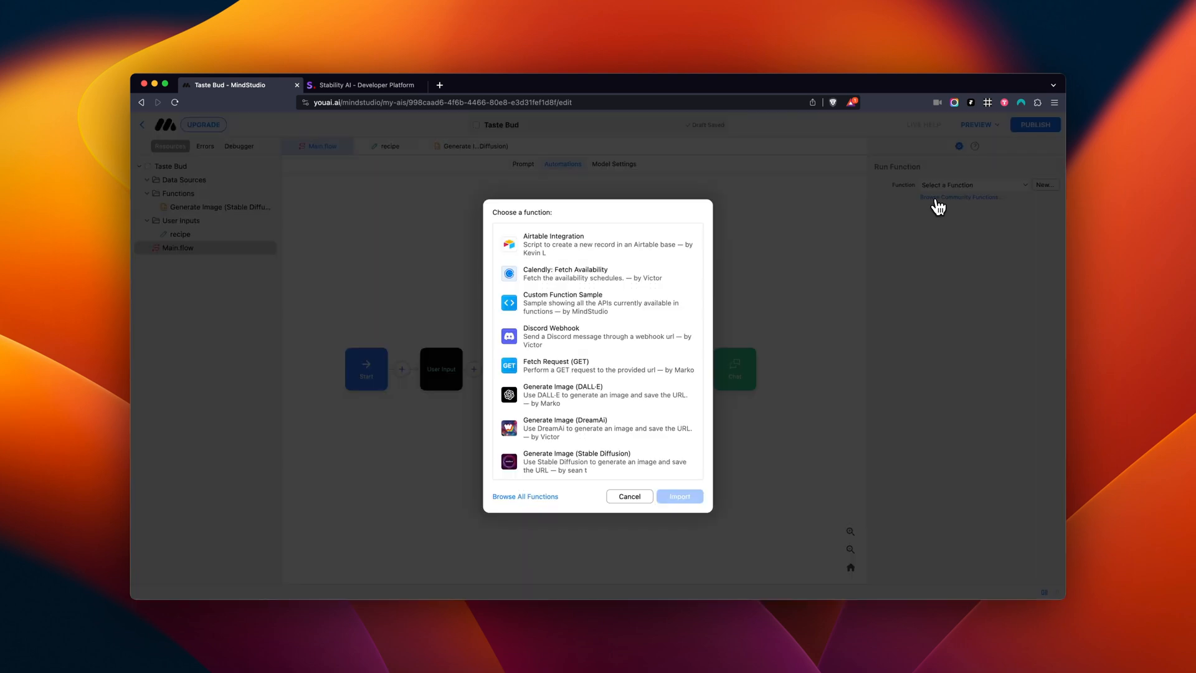
mouse_move(643, 332)
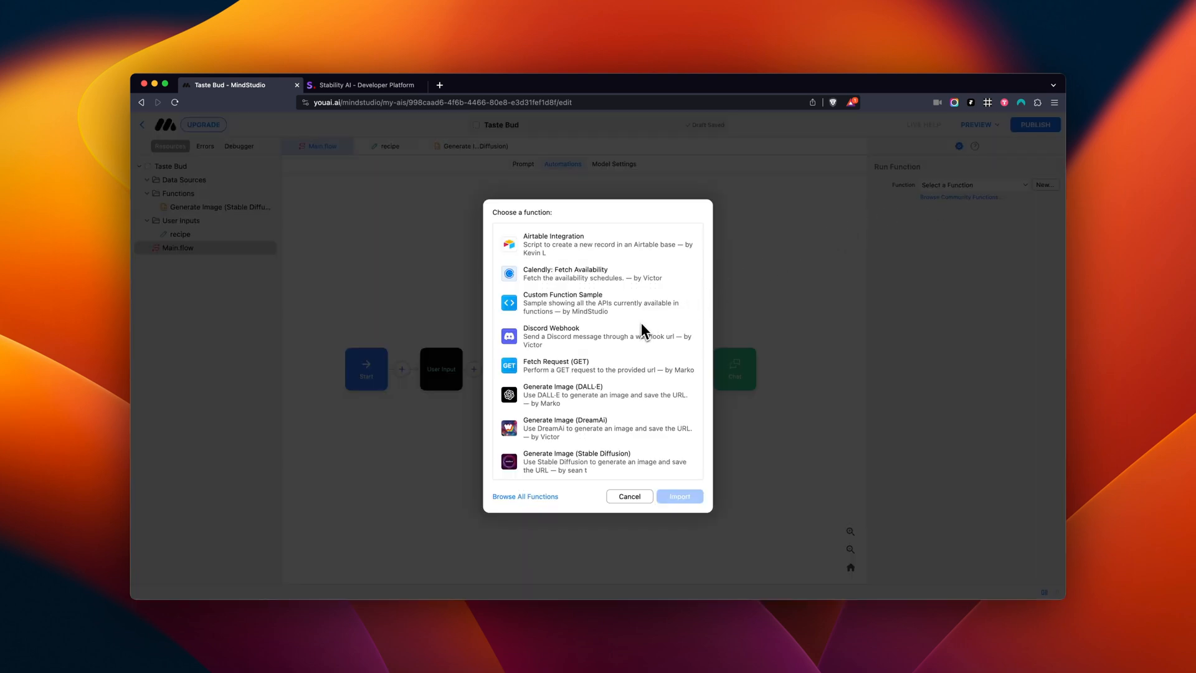
scroll(down, 3)
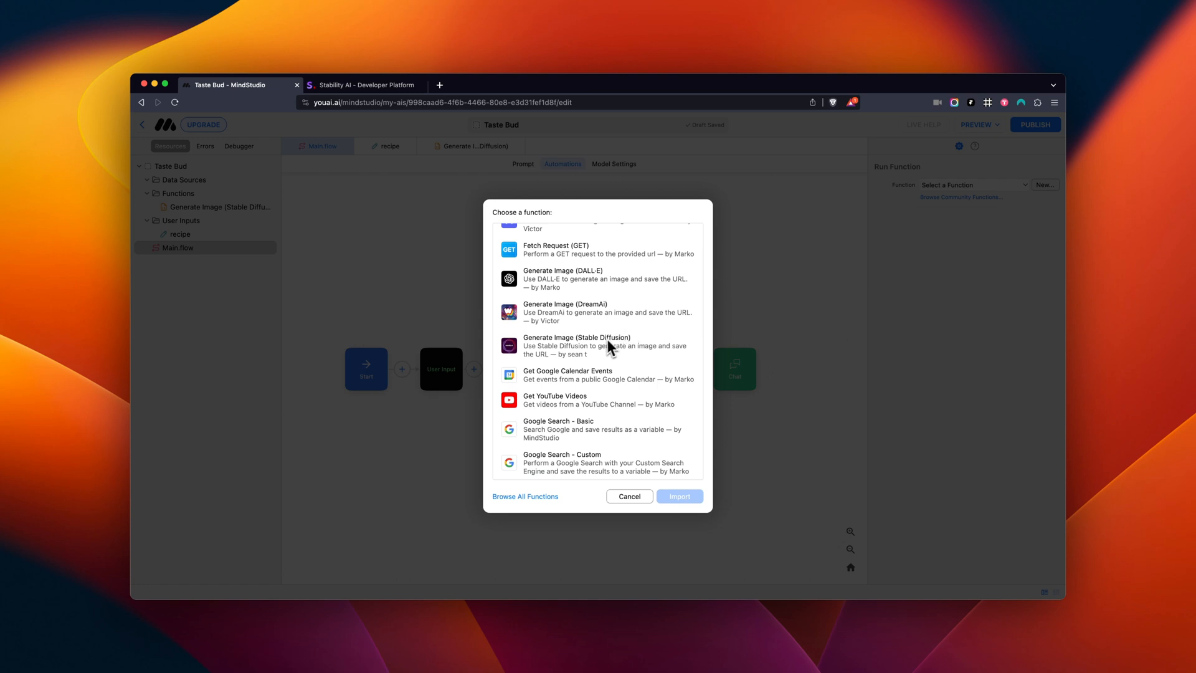
click(597, 346)
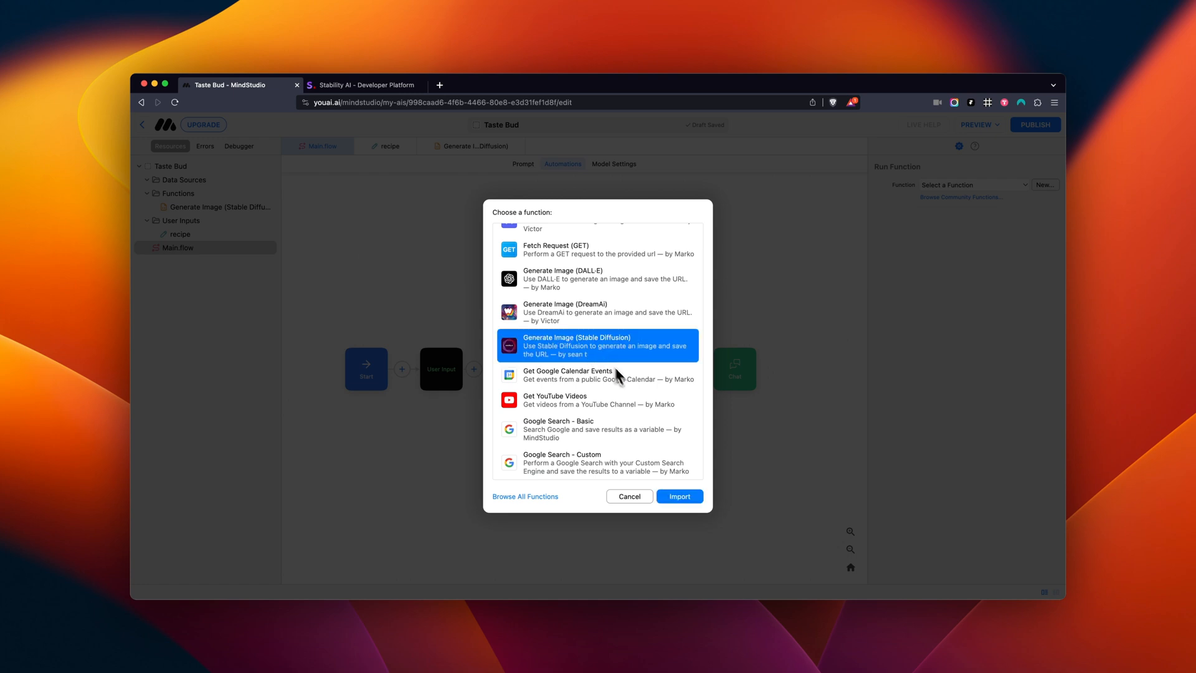
click(678, 496)
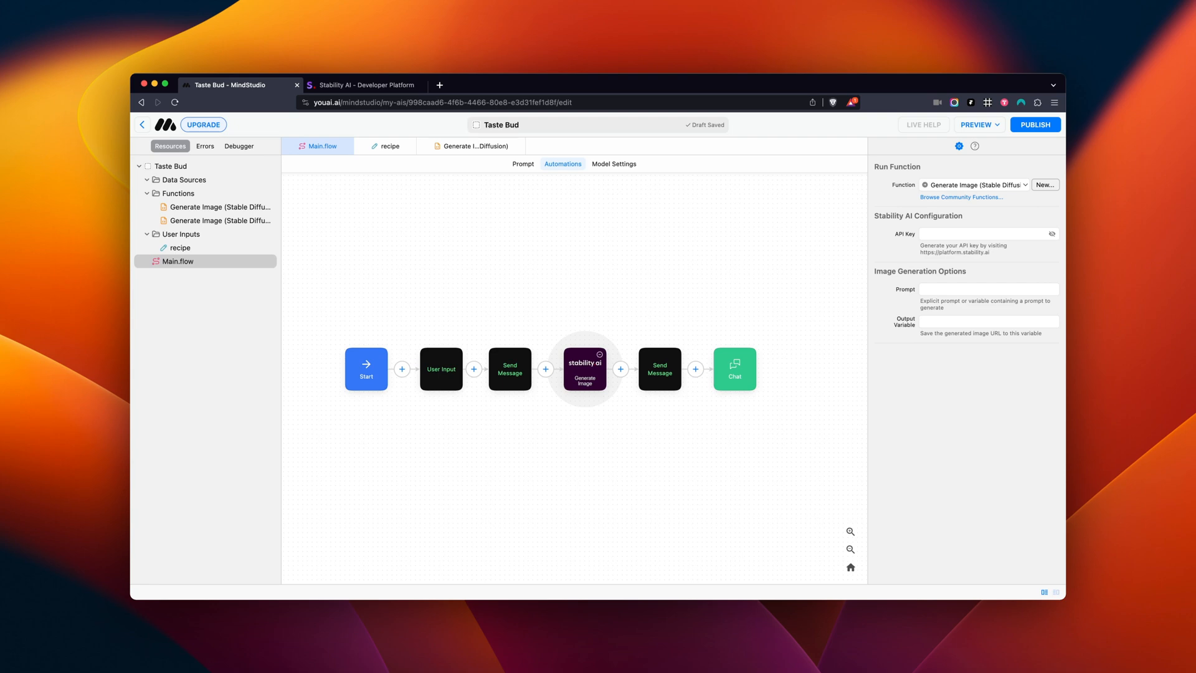
mouse_move(513, 364)
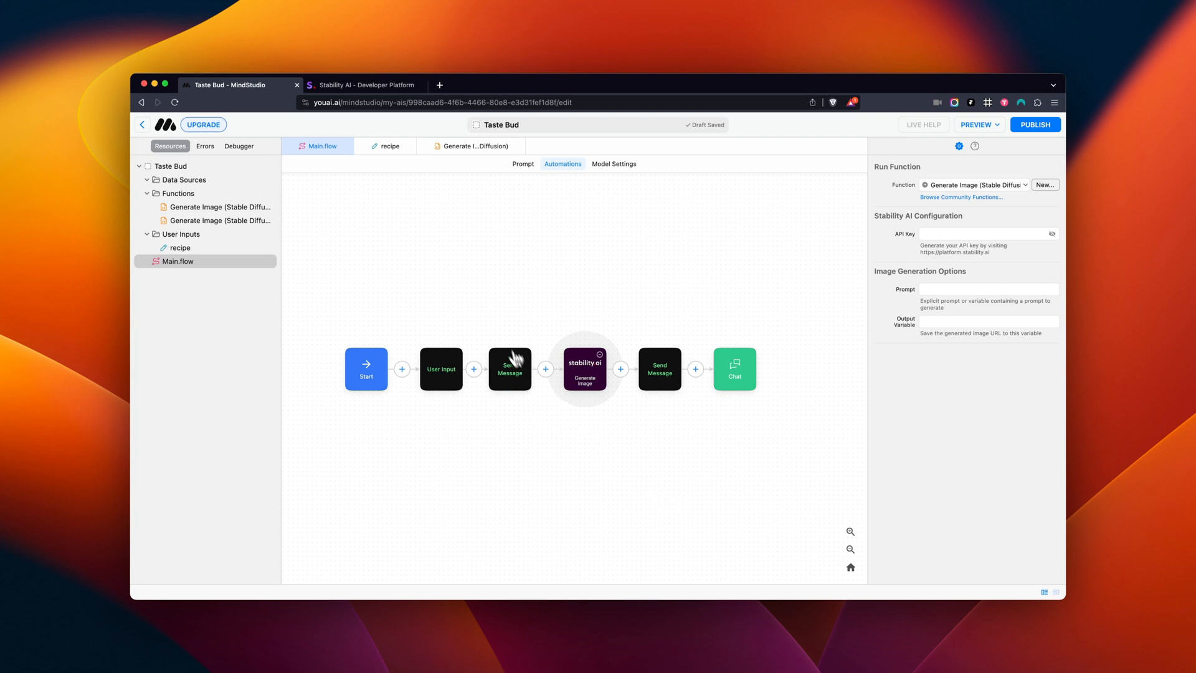
Copy the existing API key from the Stability AI account keys page and return to MindStudio.
click(362, 84)
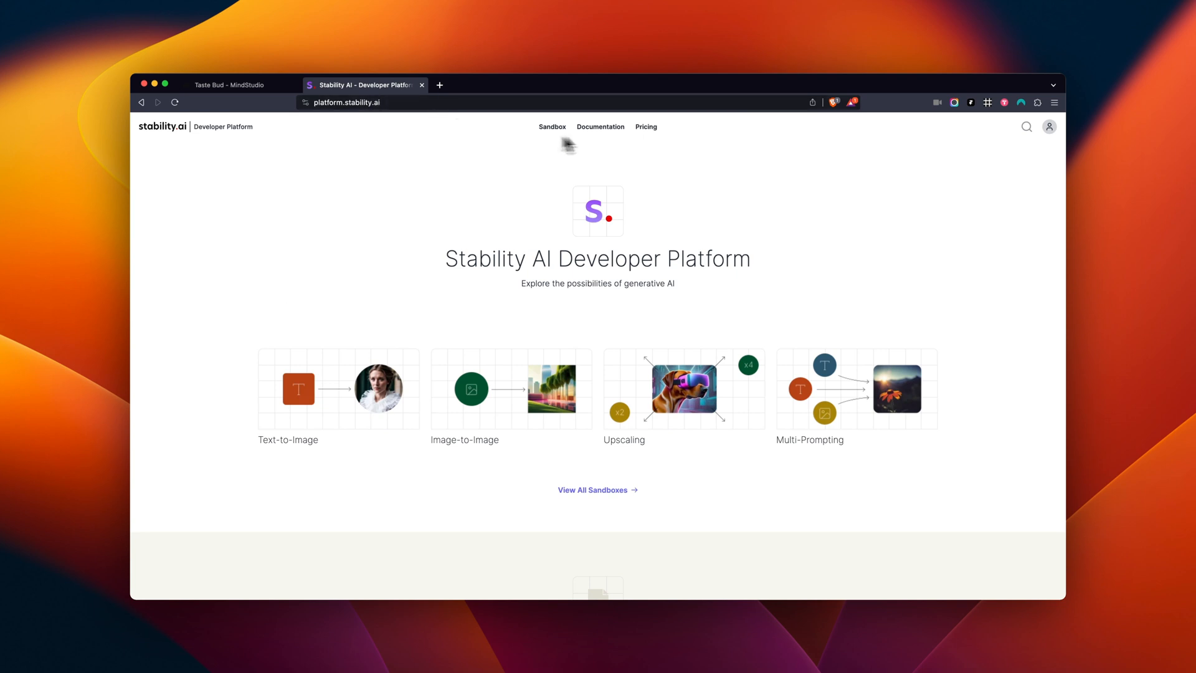
click(1047, 127)
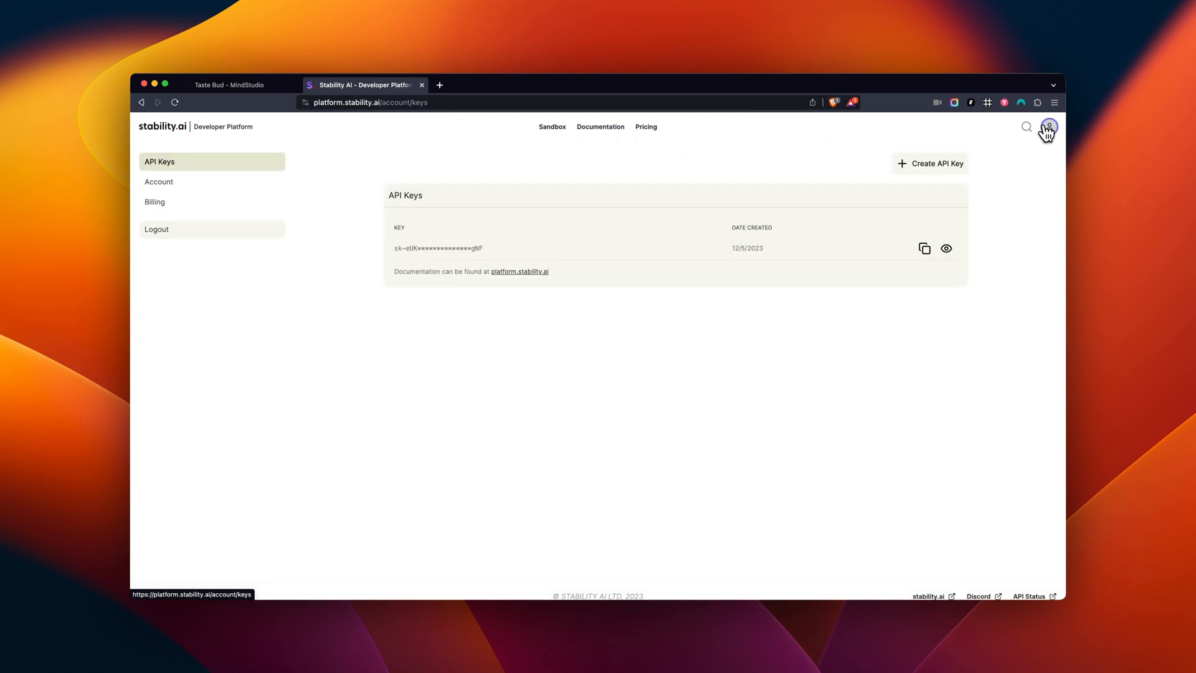
mouse_move(1049, 127)
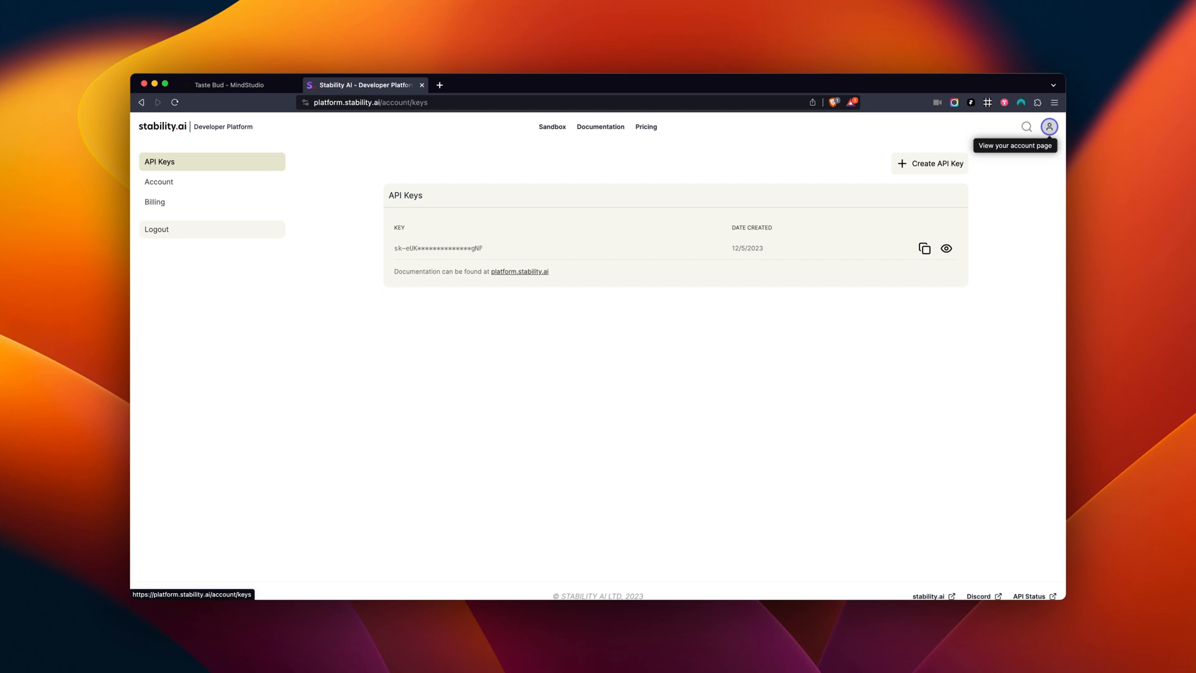
mouse_move(919, 265)
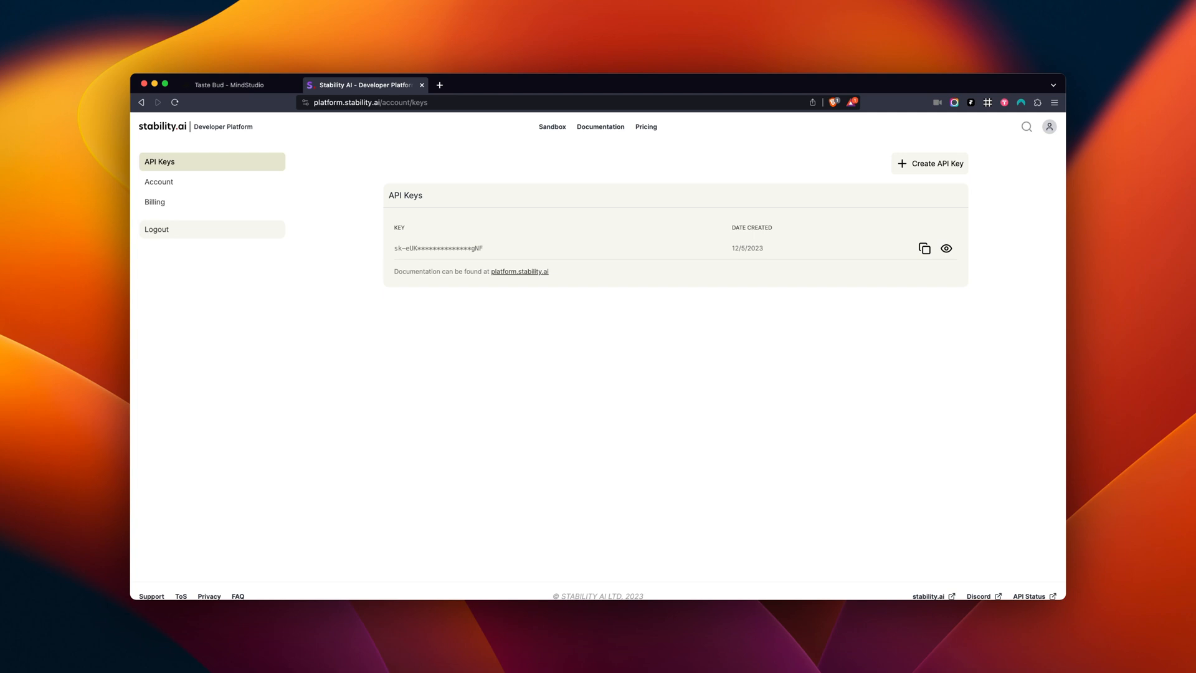
mouse_move(924, 249)
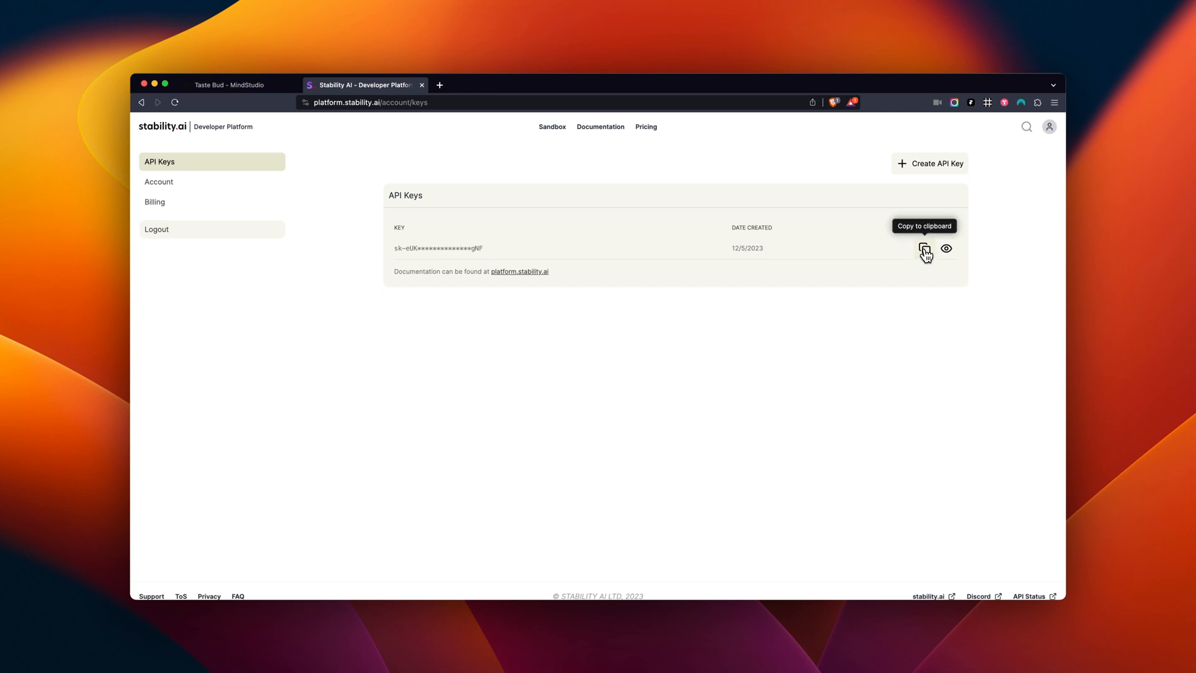
click(923, 247)
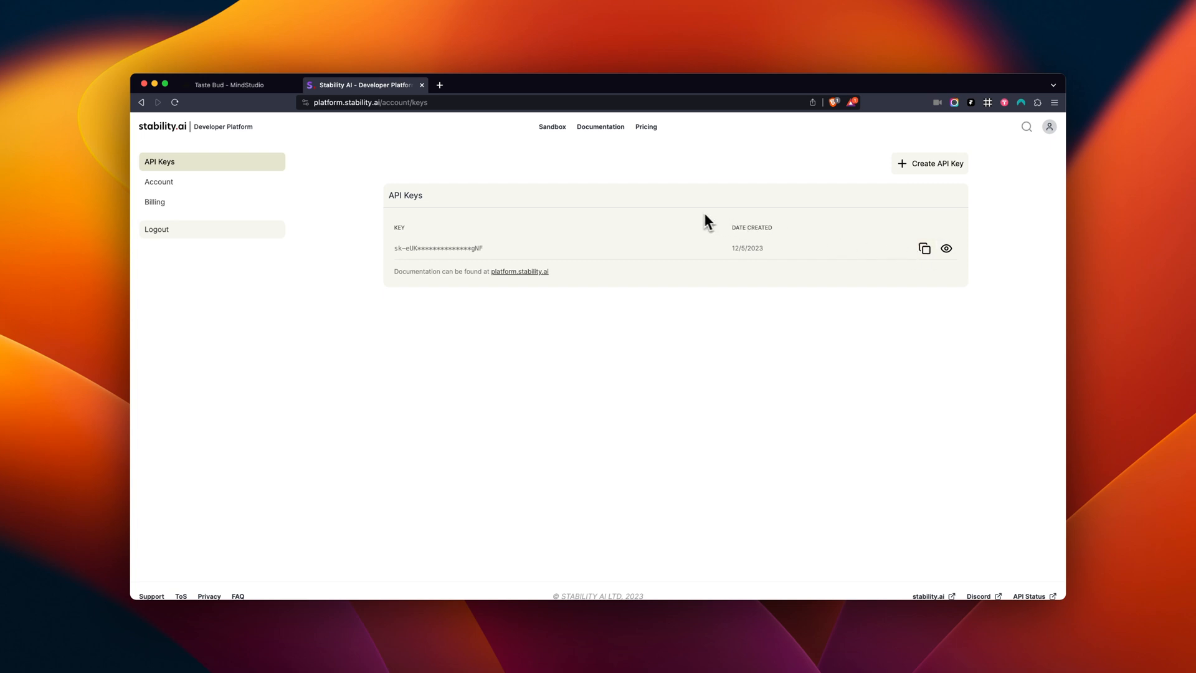
click(229, 85)
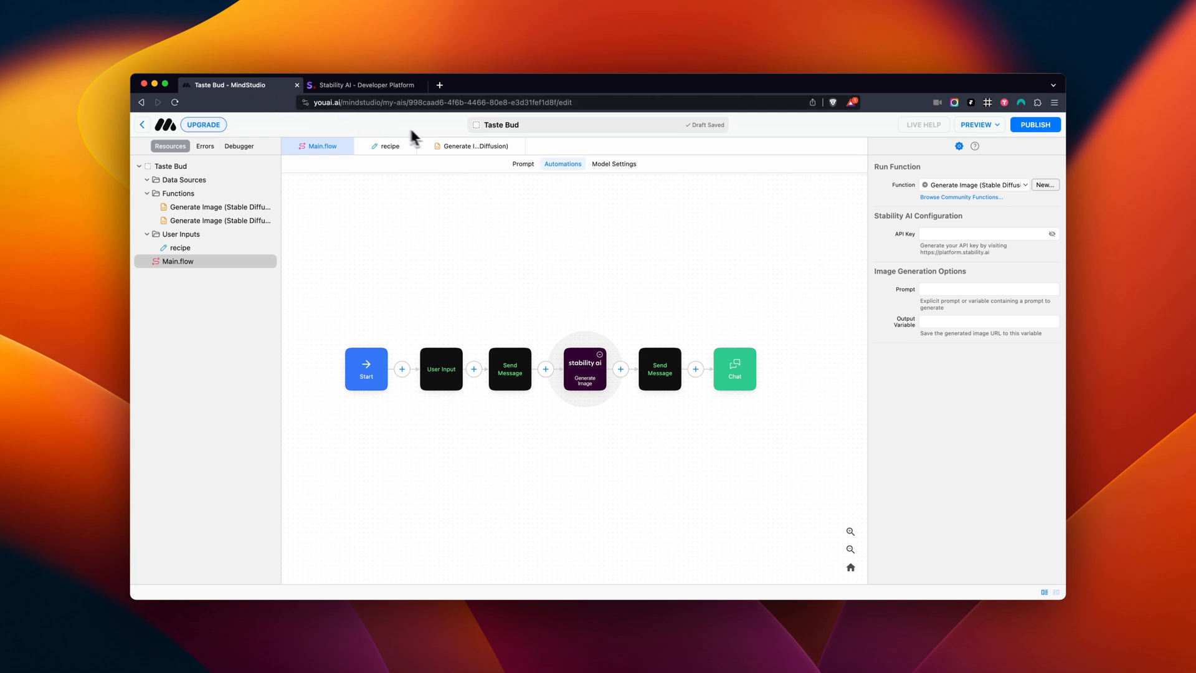
Give the Generate Image block the pasted API key, prompt {{recipe}}, and output variable meal-gen.
click(986, 233)
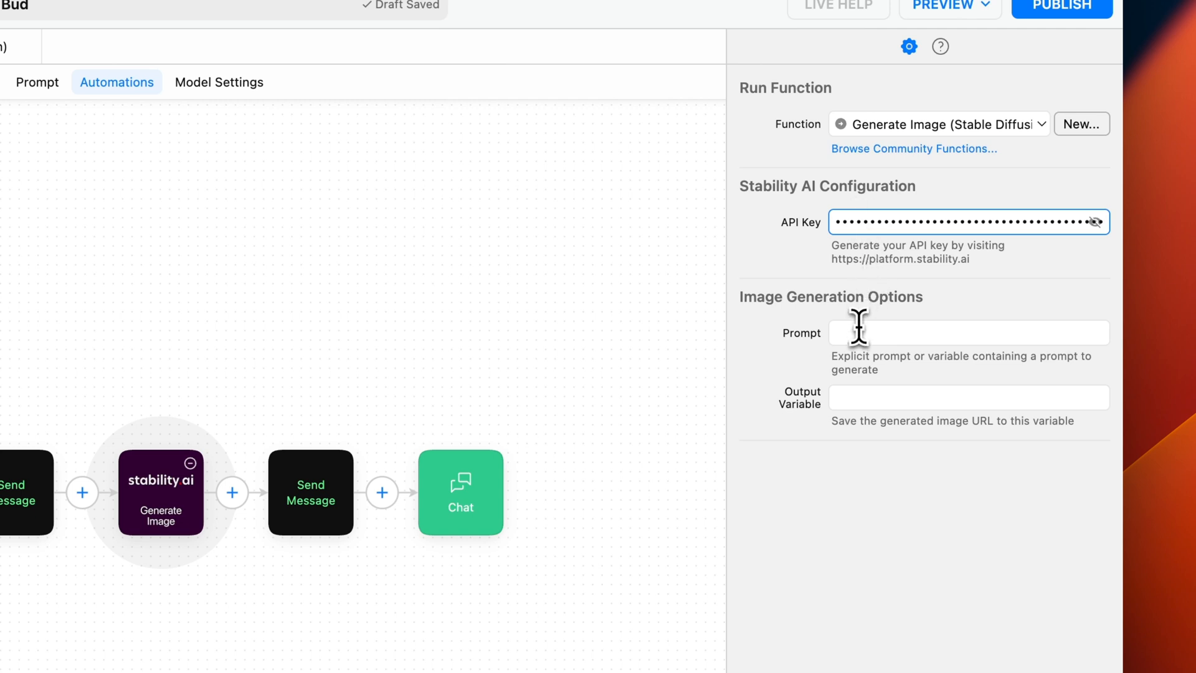
click(969, 333)
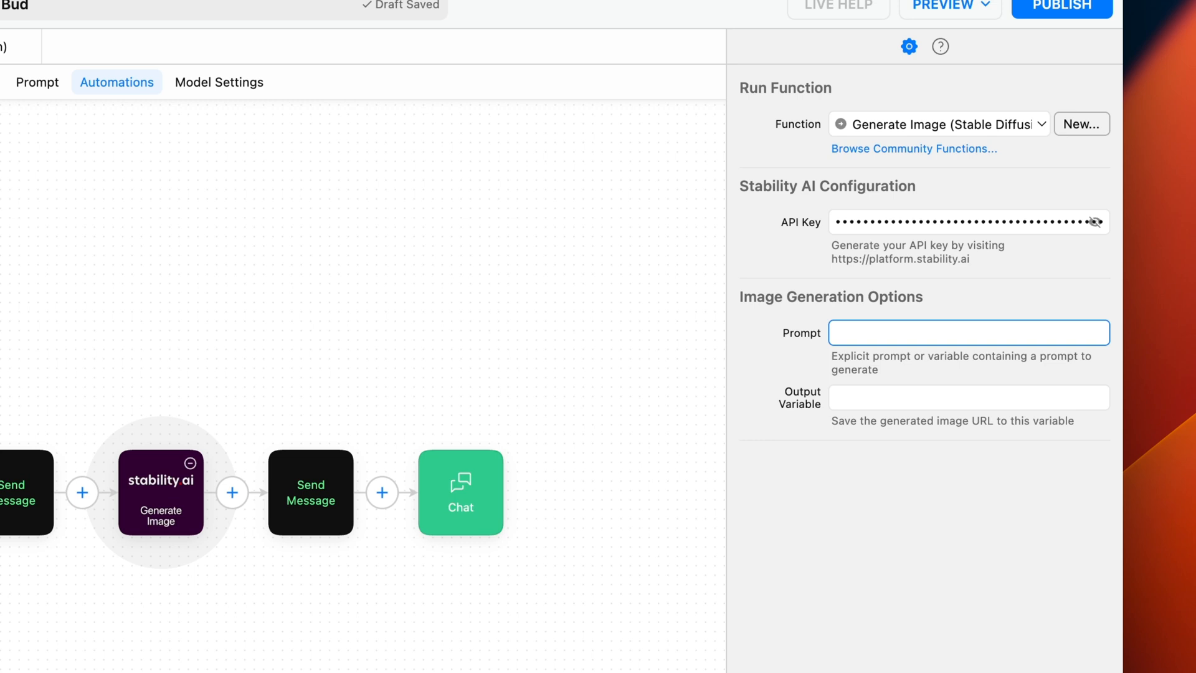
text({{re)
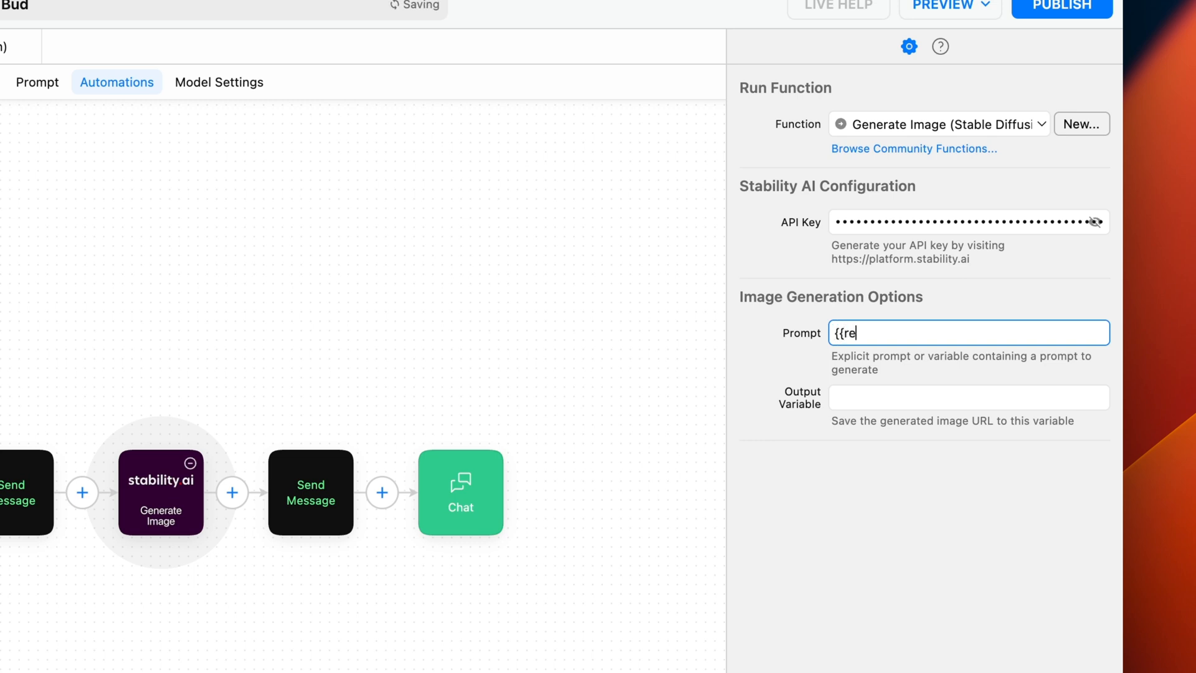
text(cipe)
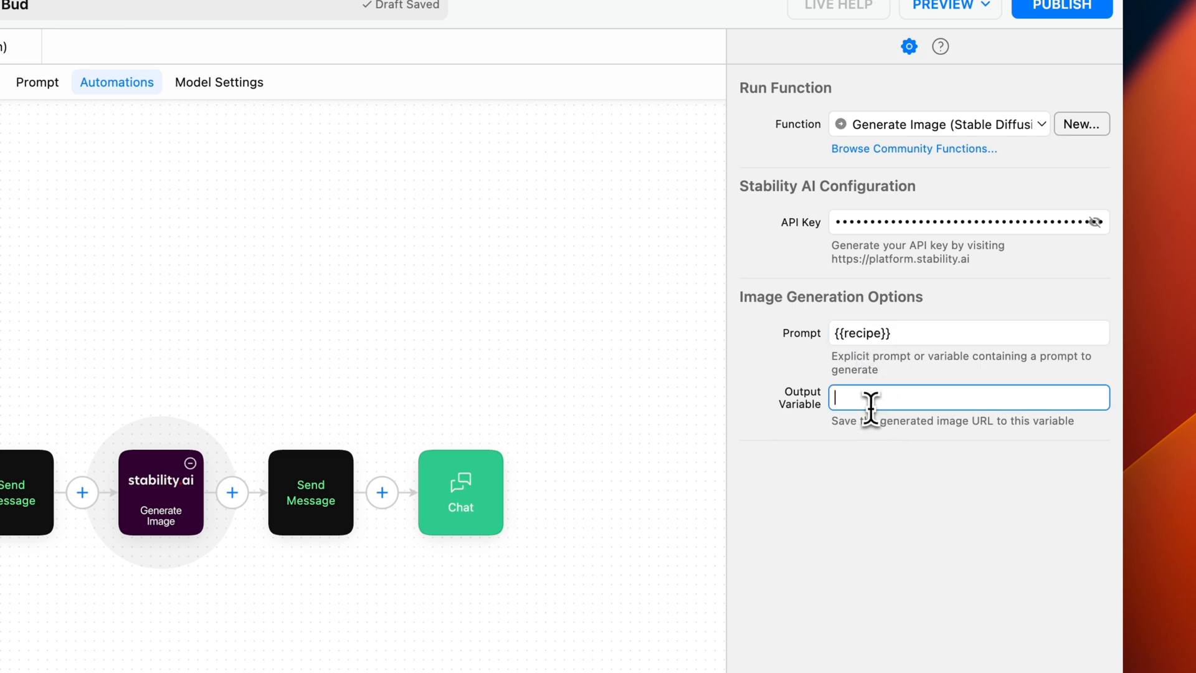
text(meal-g)
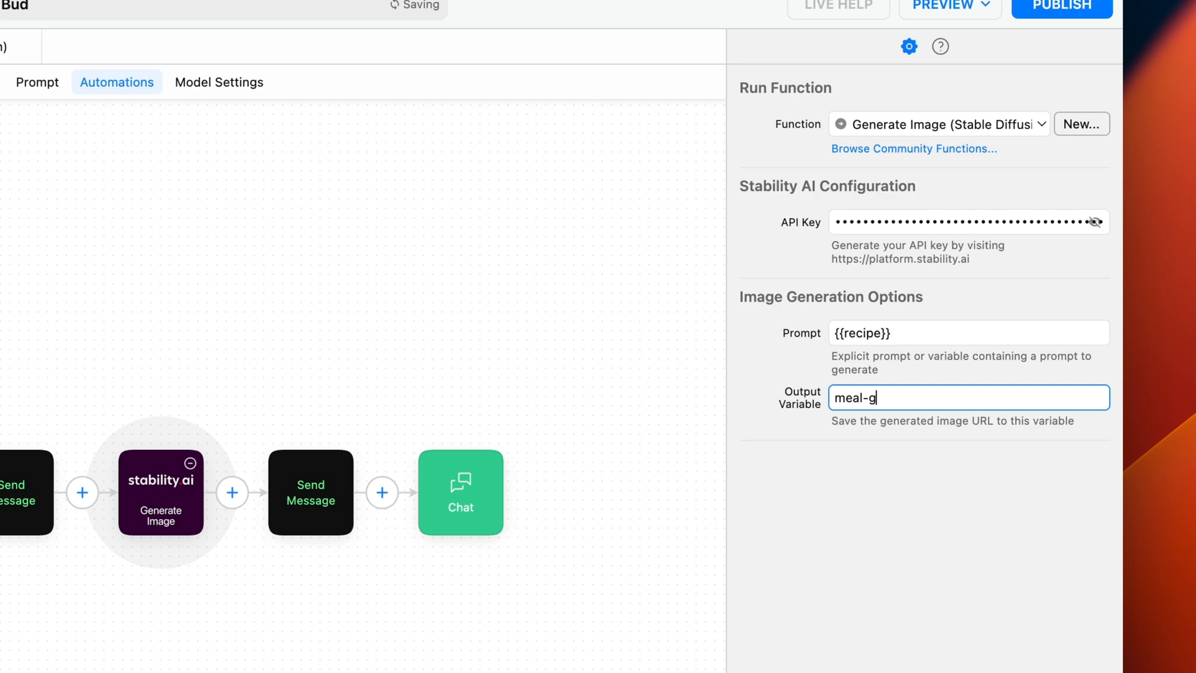
text(en)
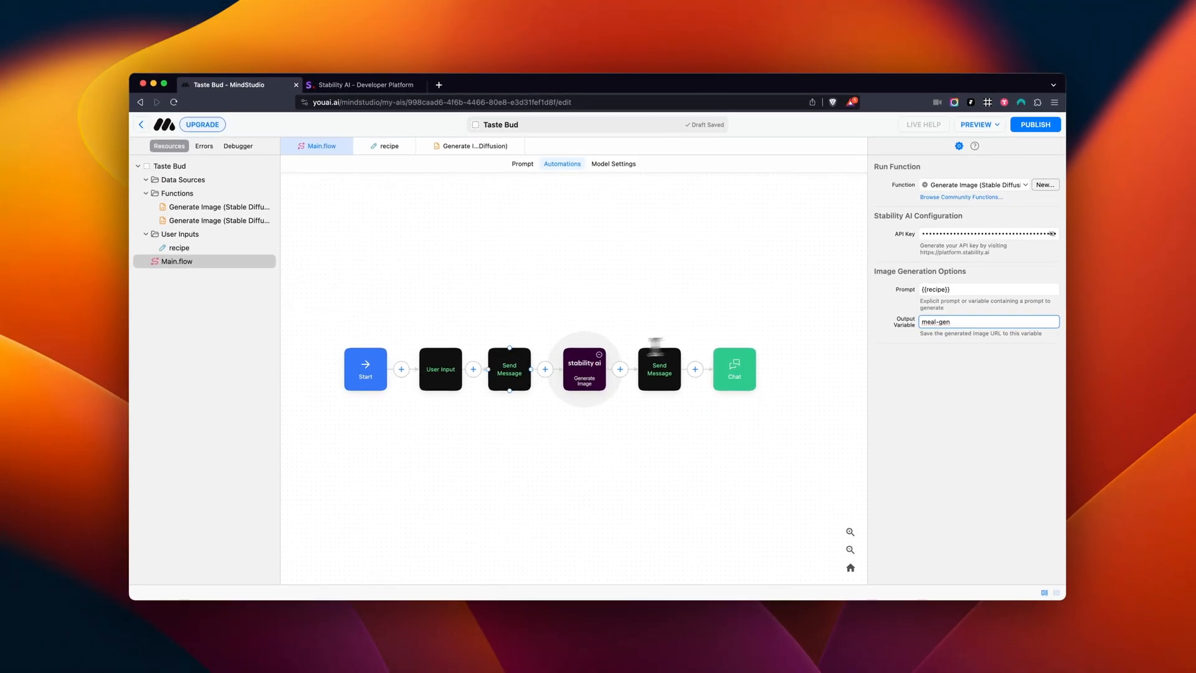
Review the User Input block, then view the first Send Message block's {{recipe}} request.
click(440, 368)
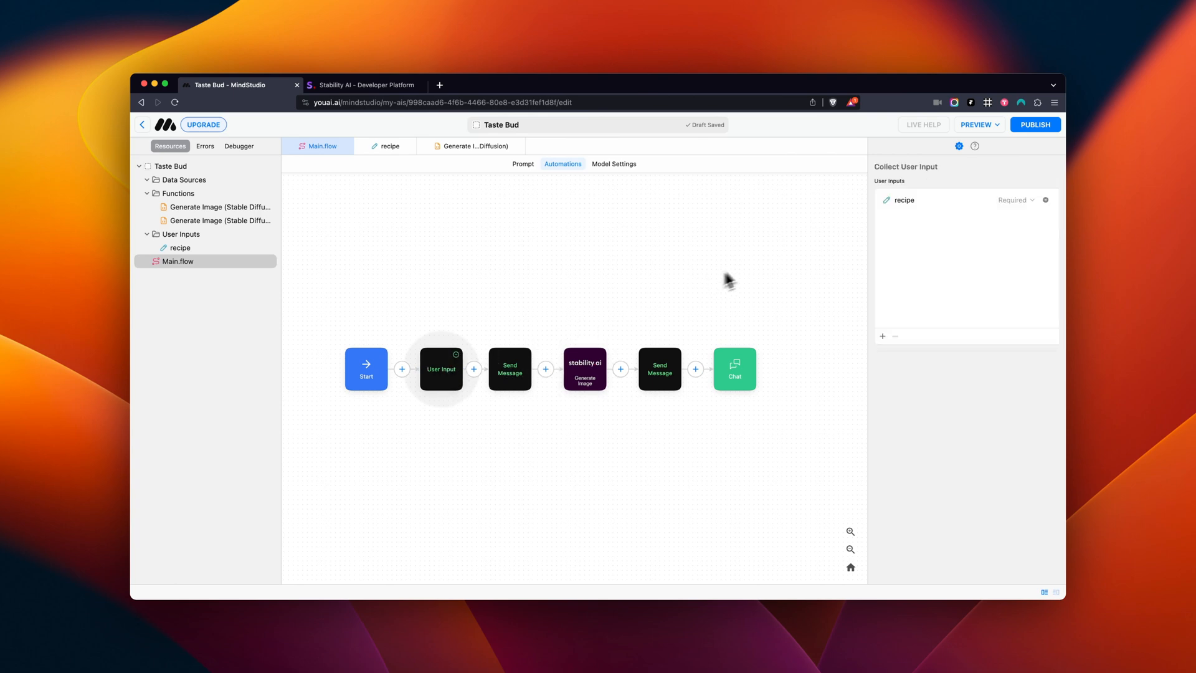
mouse_move(939, 218)
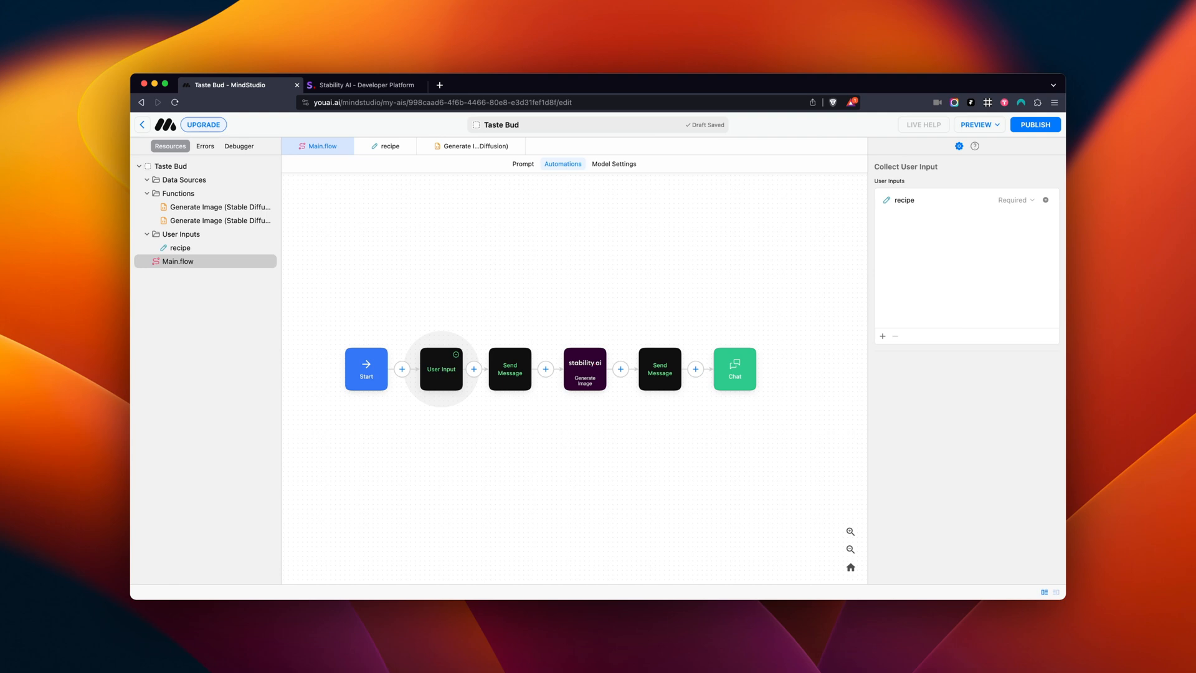
mouse_move(626, 309)
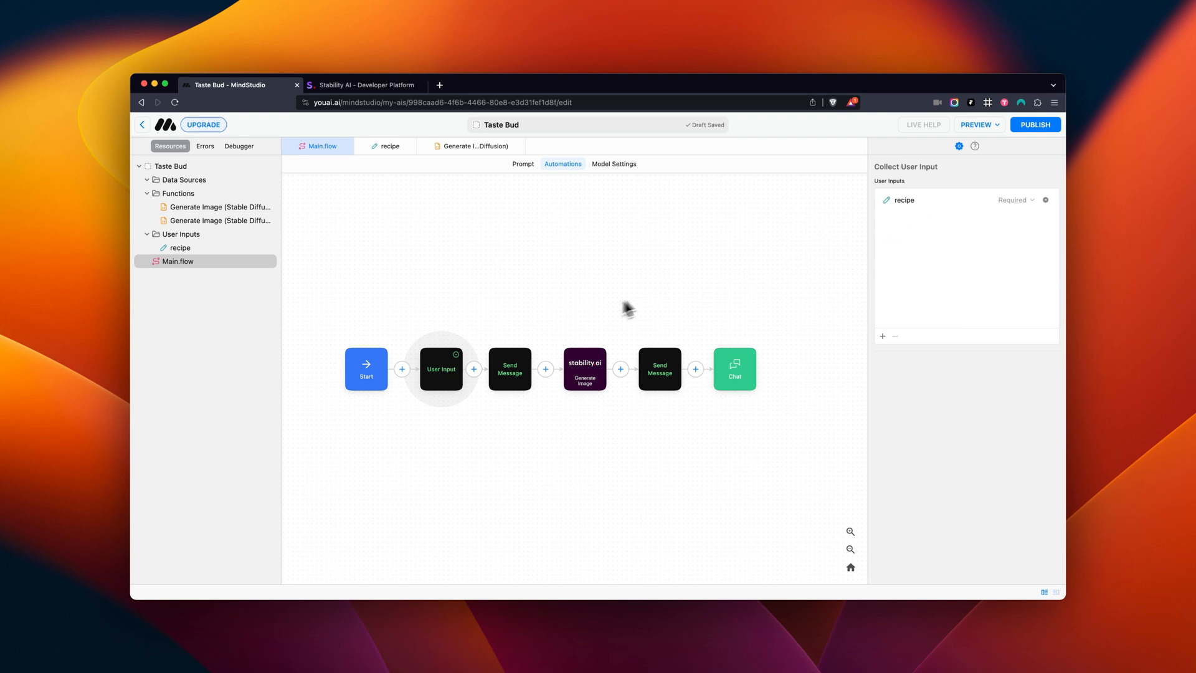
click(510, 368)
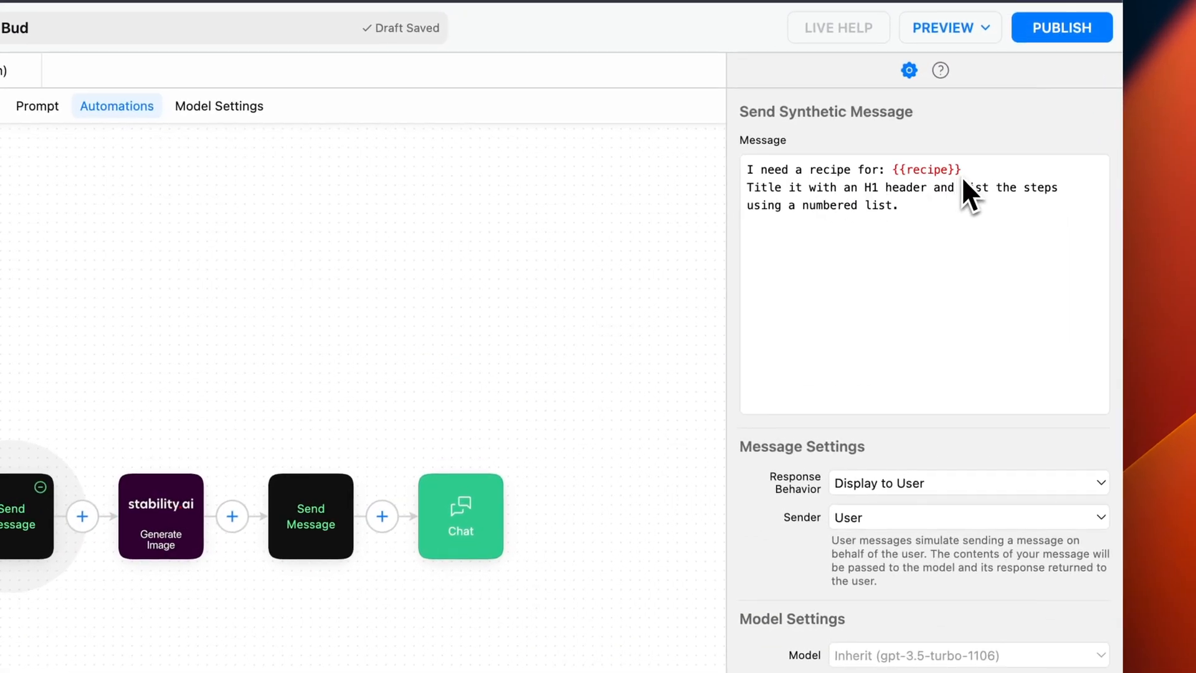
mouse_move(929, 282)
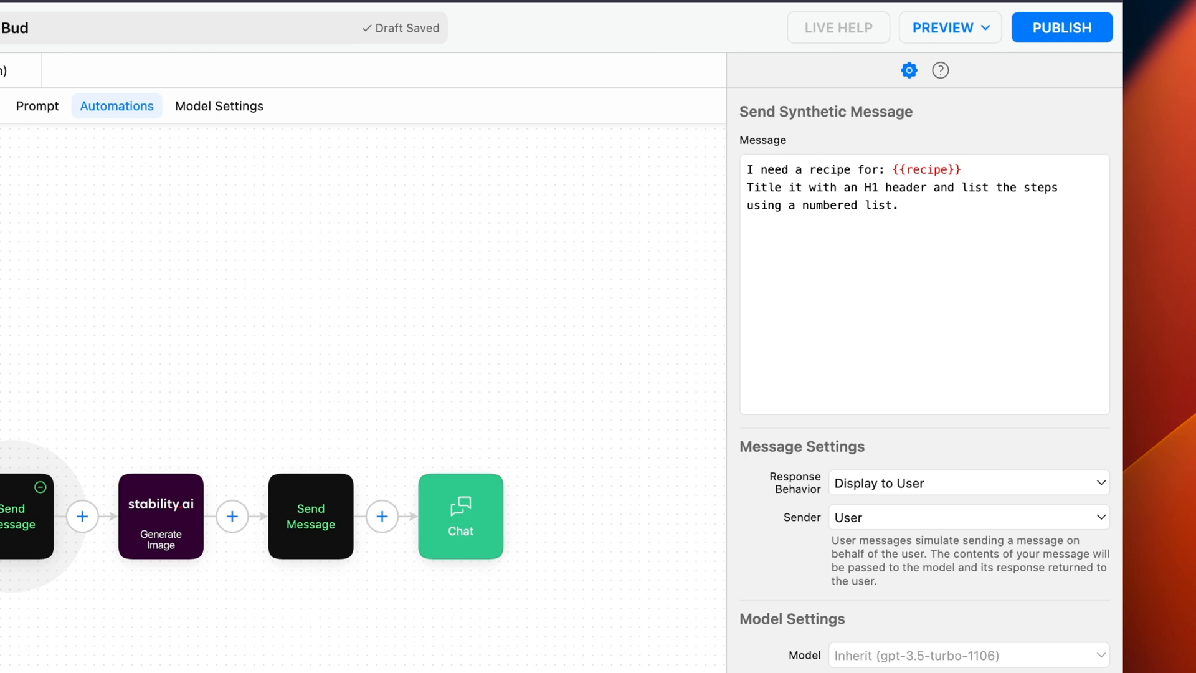
Set the recipe-request message's Response Behavior to Assign to Variable named 'steps'.
click(967, 482)
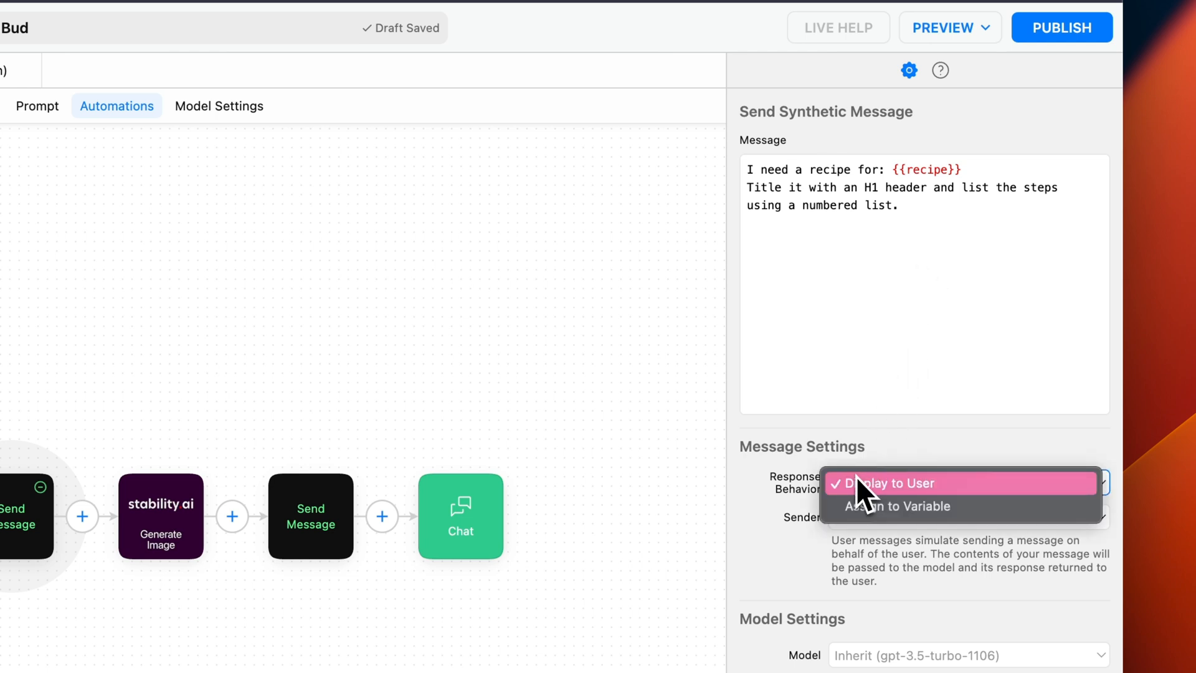
click(898, 506)
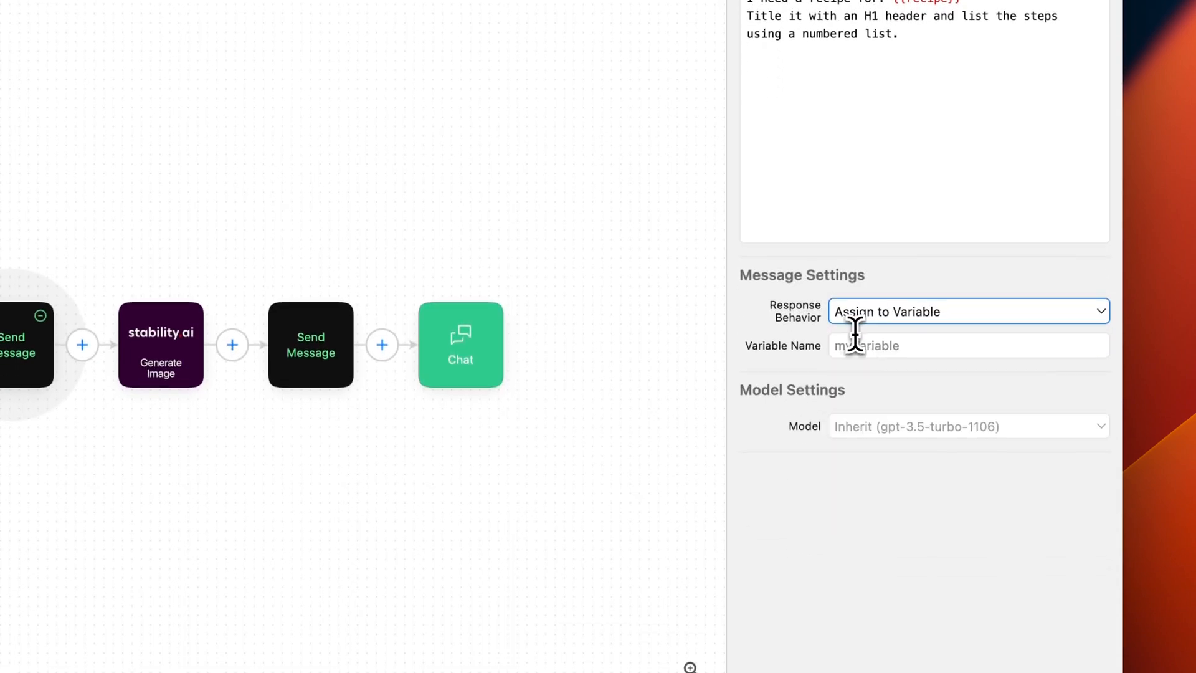
text(s)
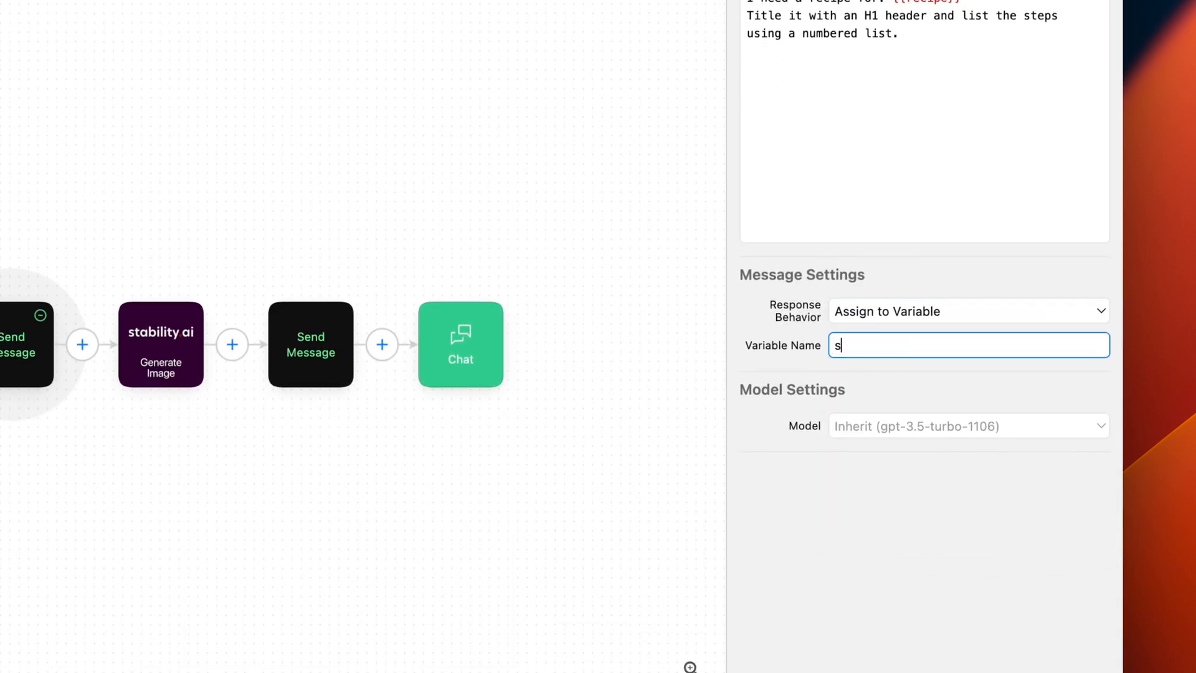
text(teps)
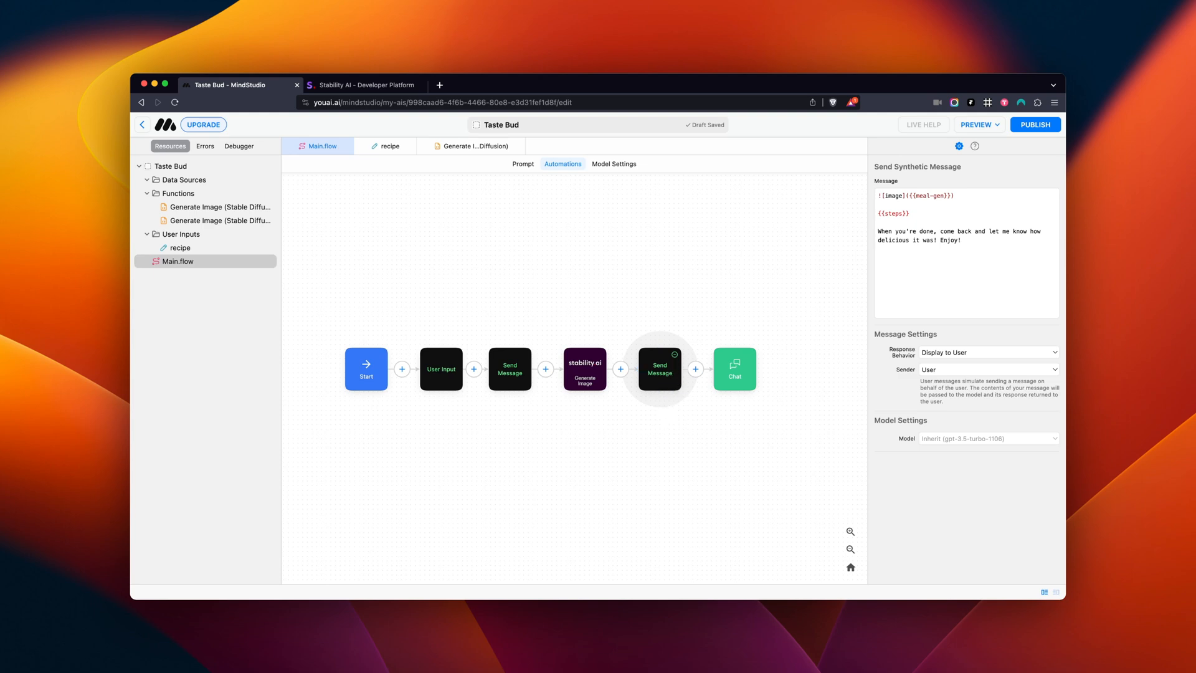
mouse_move(671, 428)
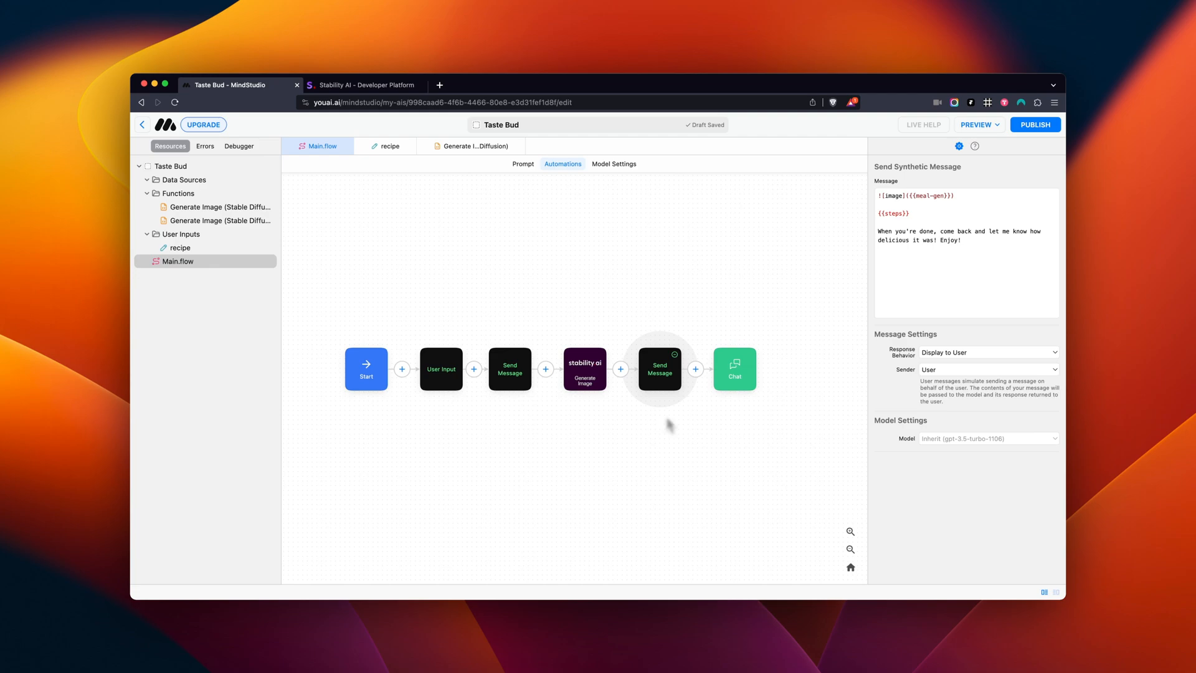
mouse_move(794, 286)
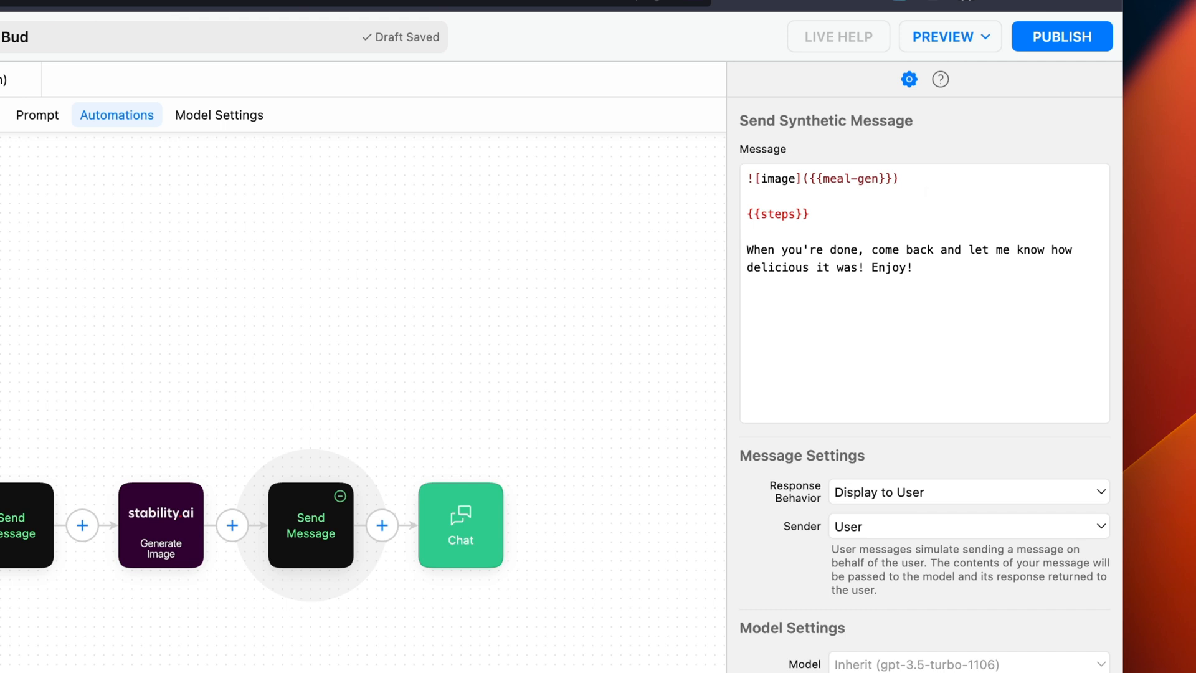
mouse_move(927, 204)
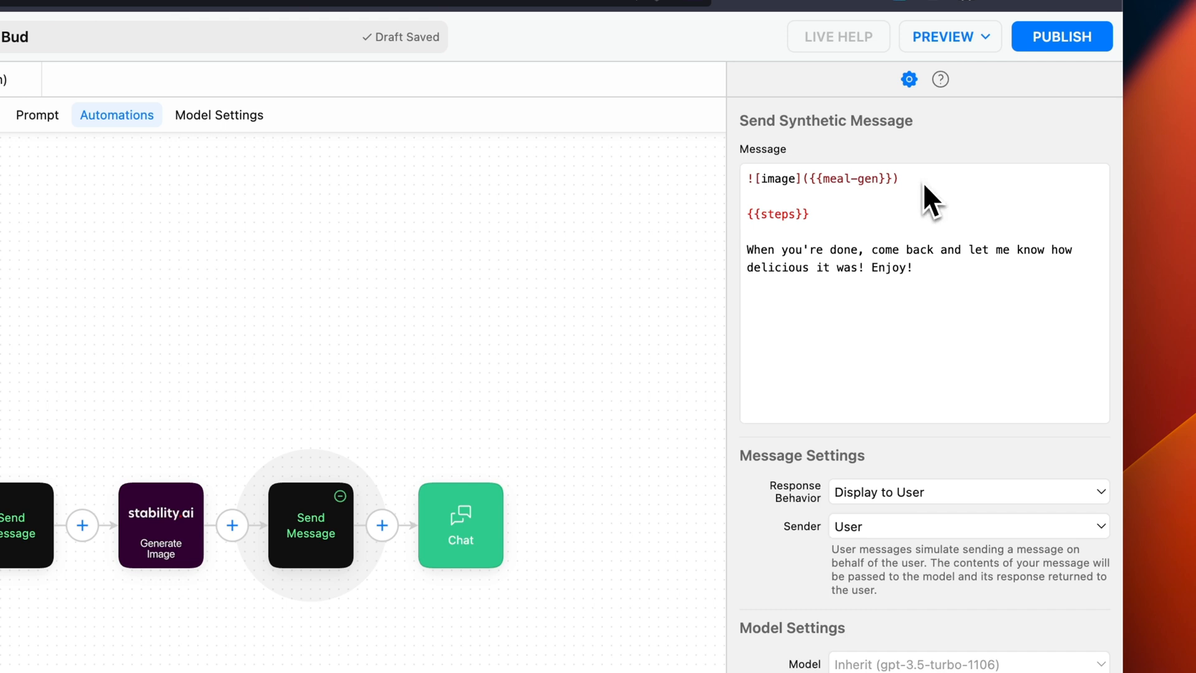
Keep the final message on Display to User and change its Sender to System.
click(969, 491)
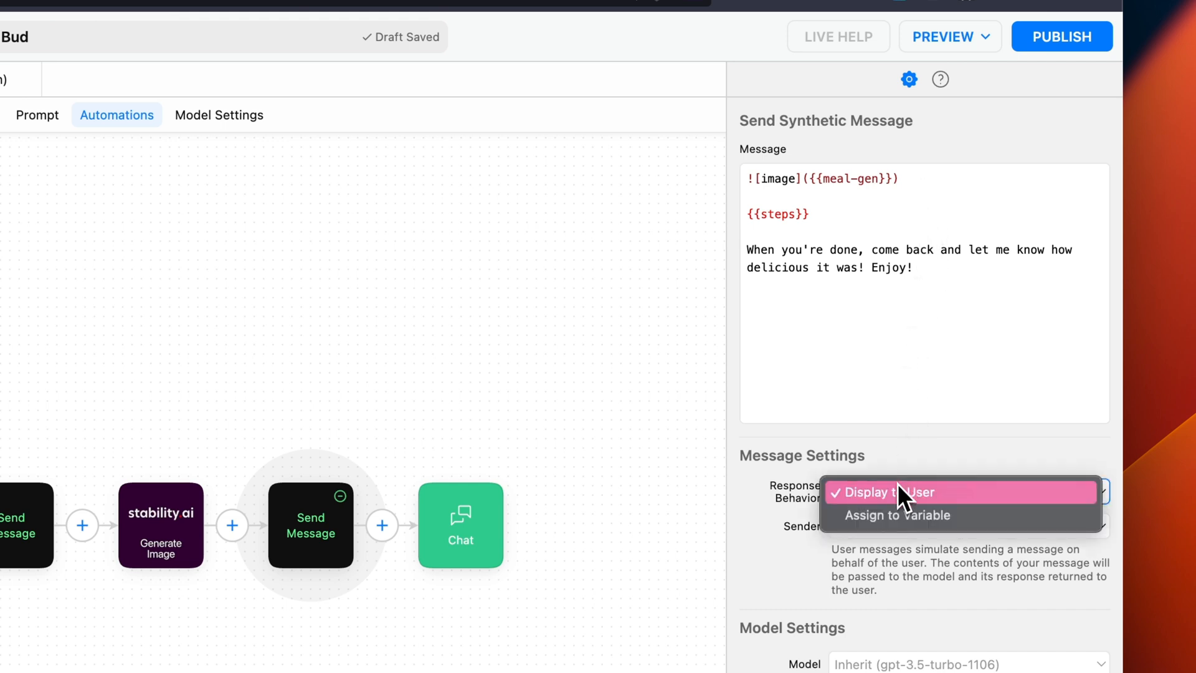
click(883, 491)
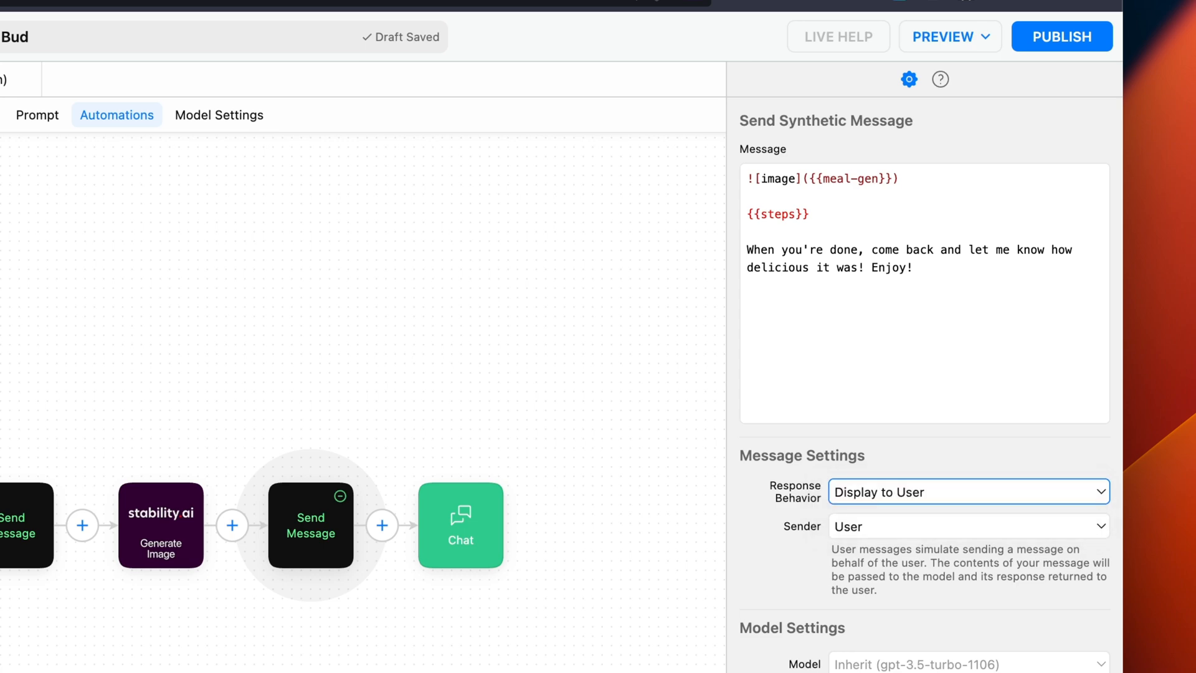
click(967, 526)
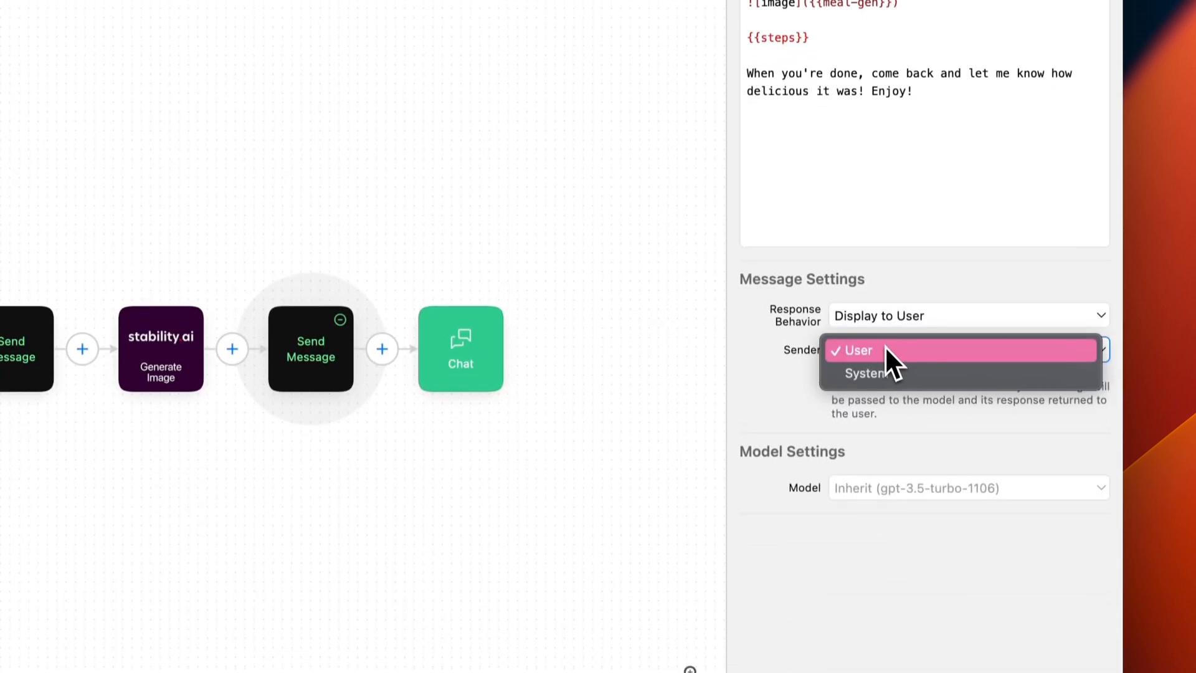
click(865, 374)
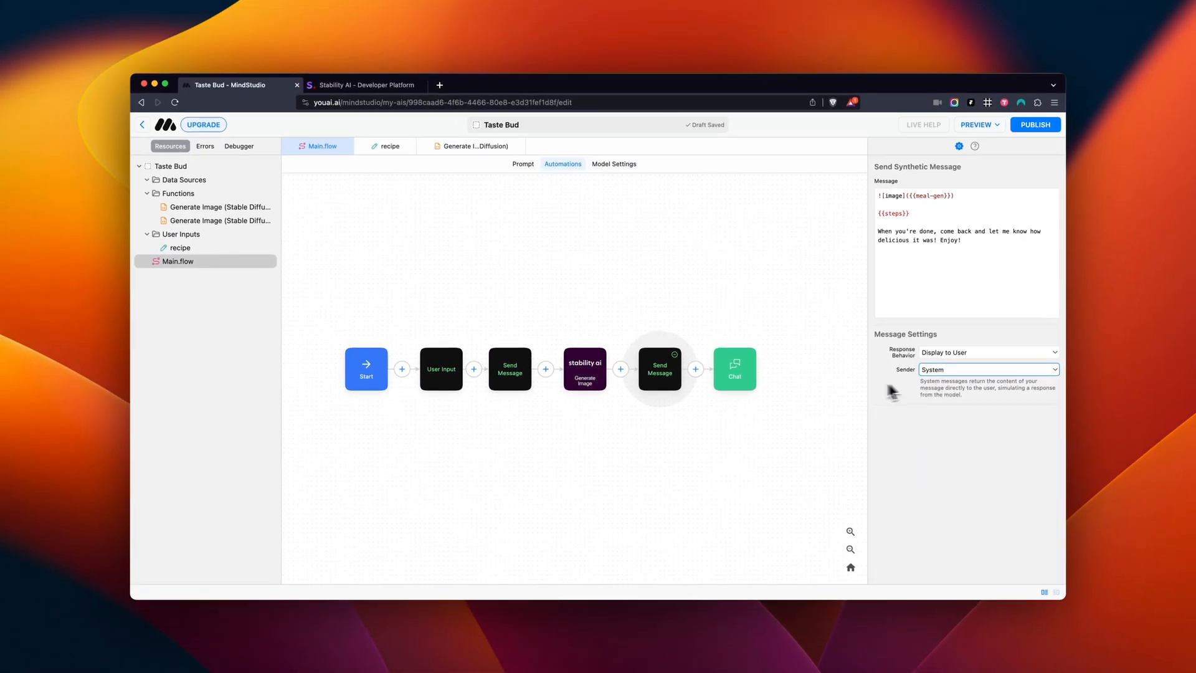
Set the Chat terminator's Behavior to End Session and launch Preview Draft.
click(733, 368)
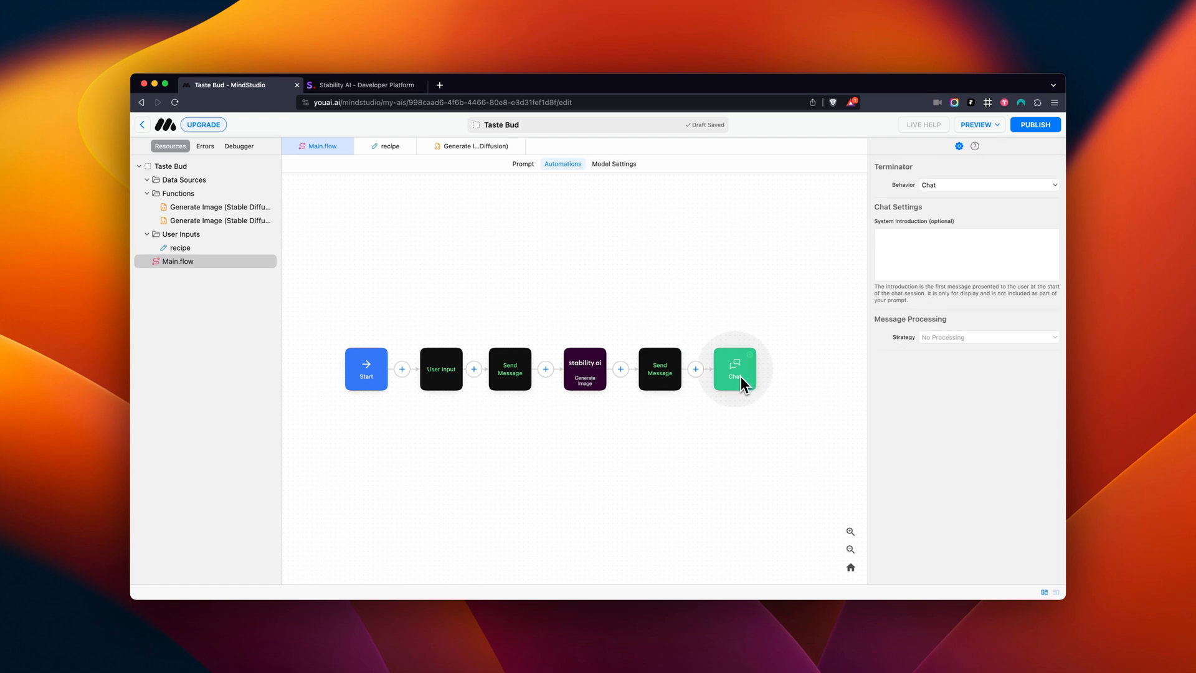
click(986, 184)
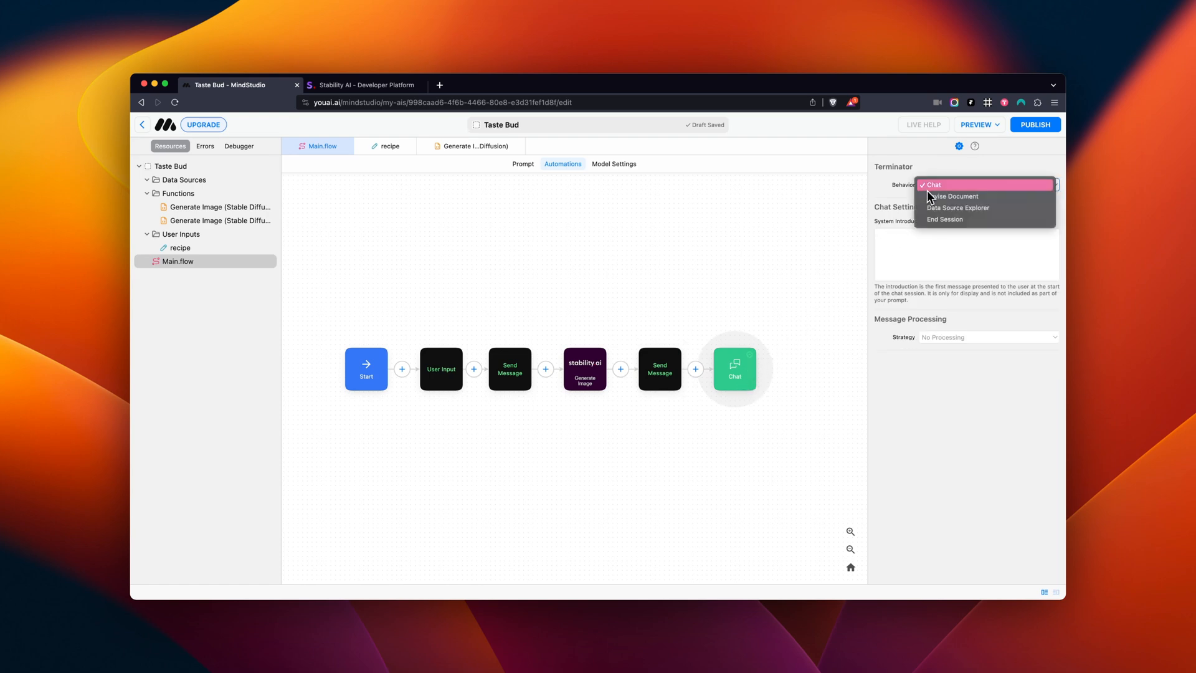
click(944, 220)
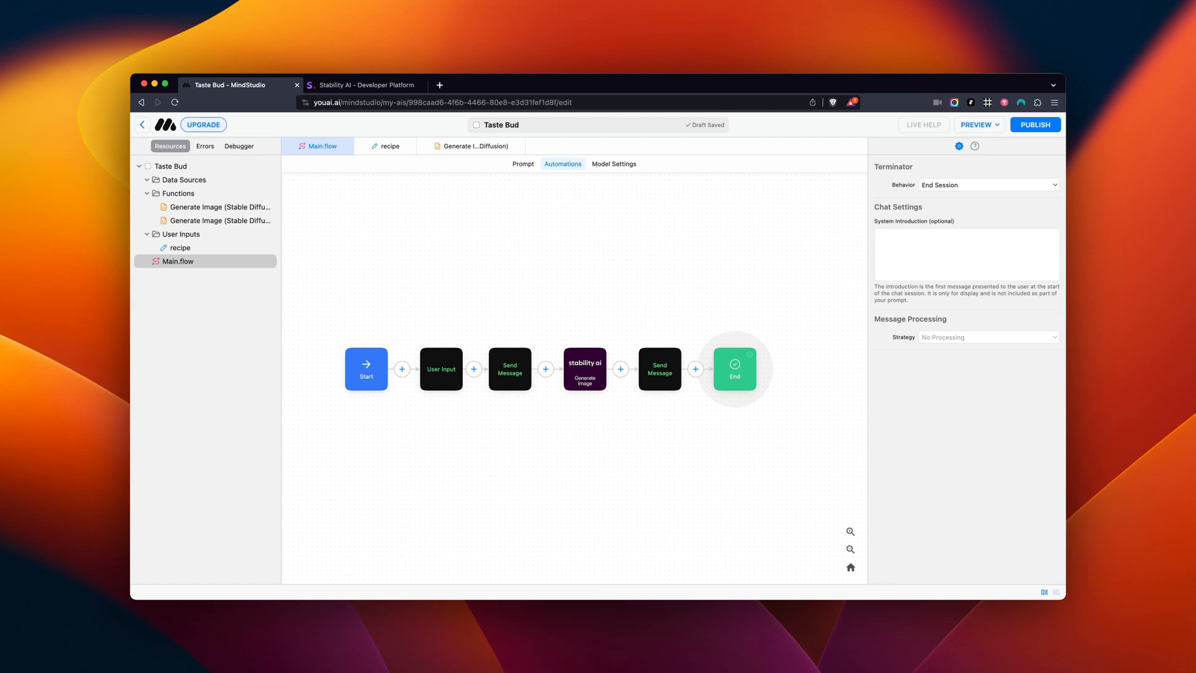
mouse_move(889, 235)
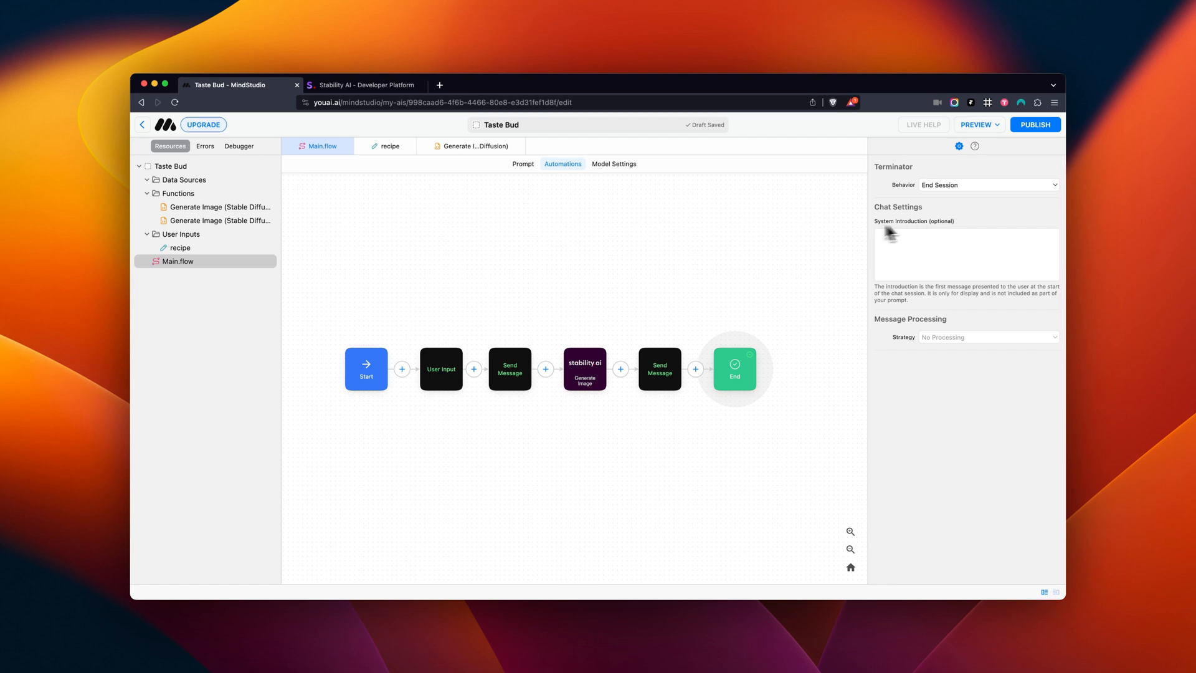
mouse_move(217, 203)
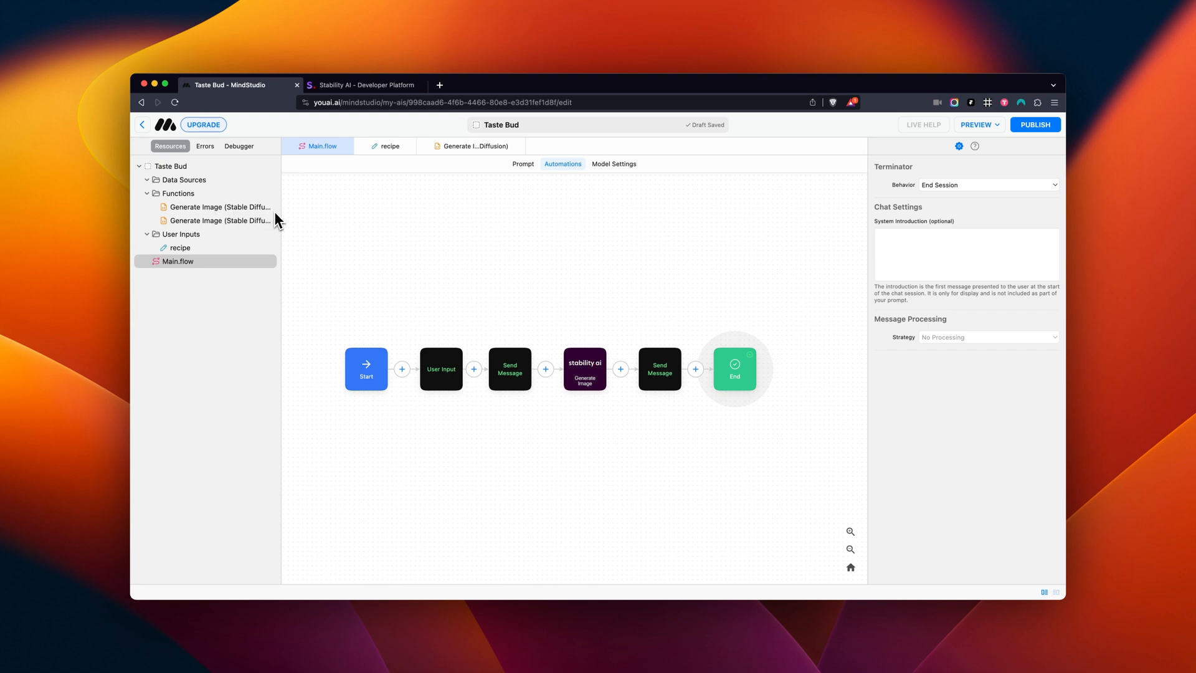
mouse_move(278, 221)
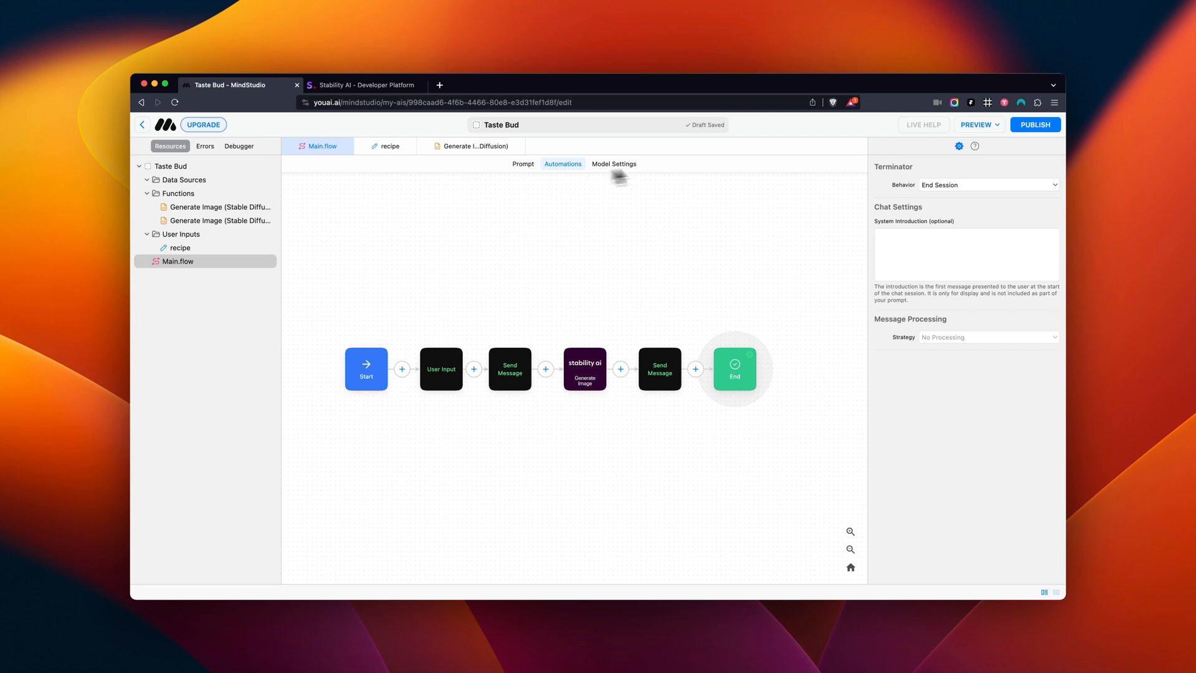
click(980, 124)
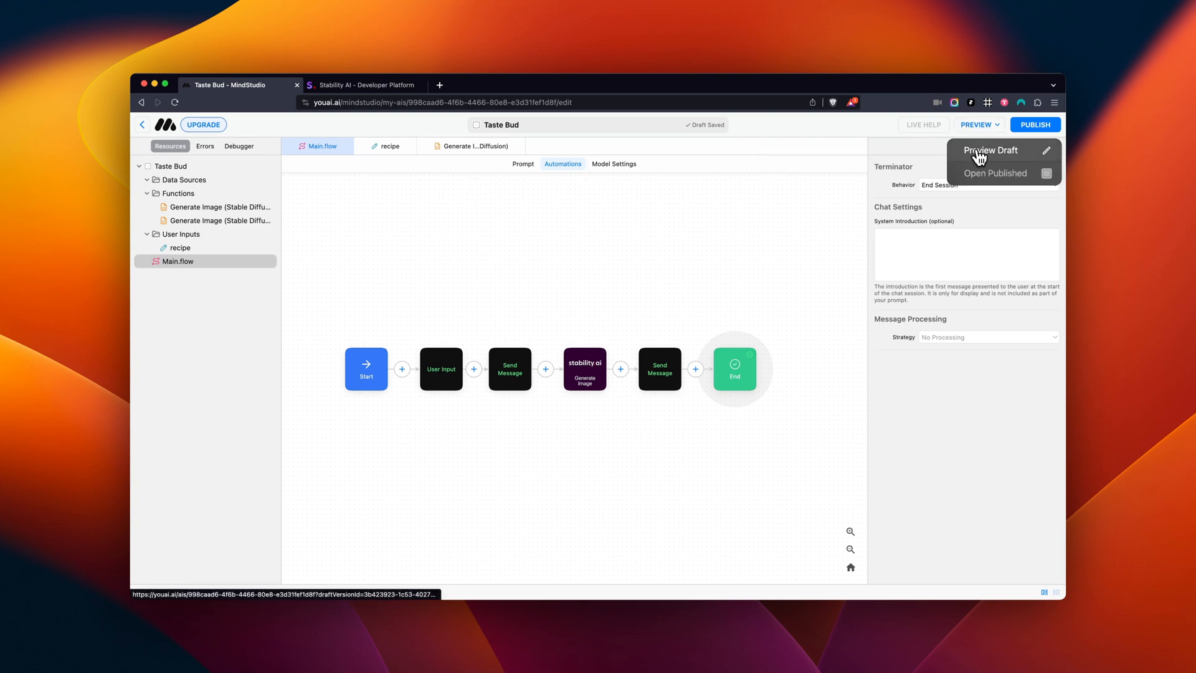
click(990, 149)
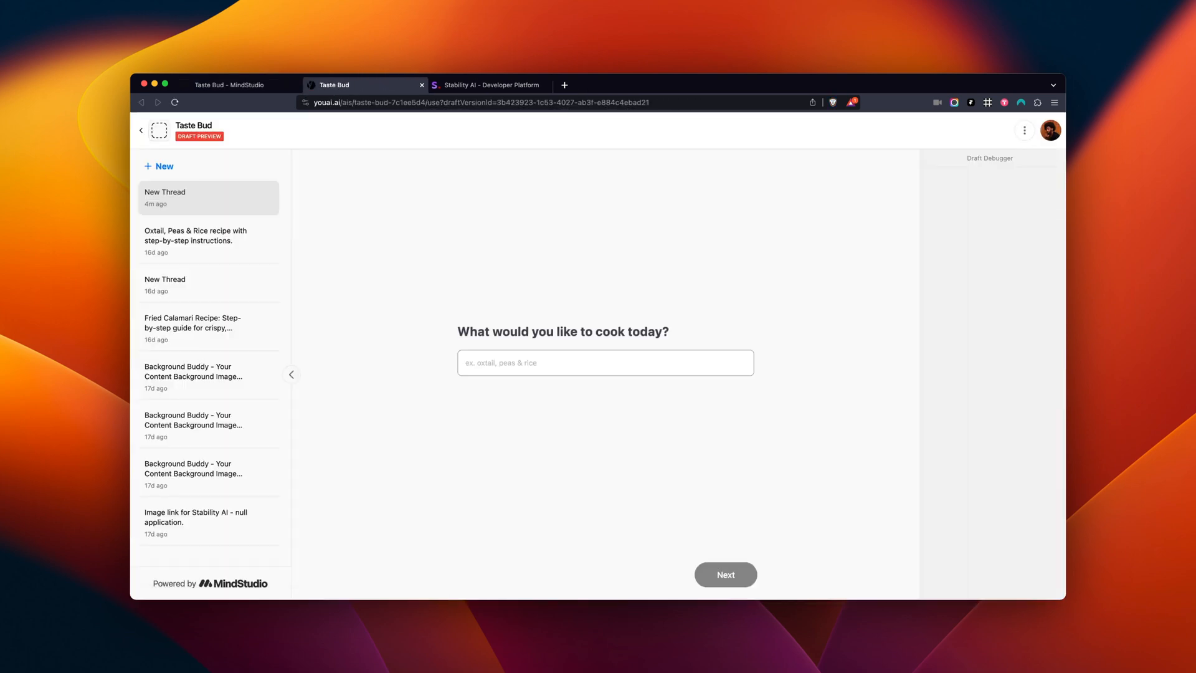
mouse_move(802, 276)
text(a plate of fried calamari)
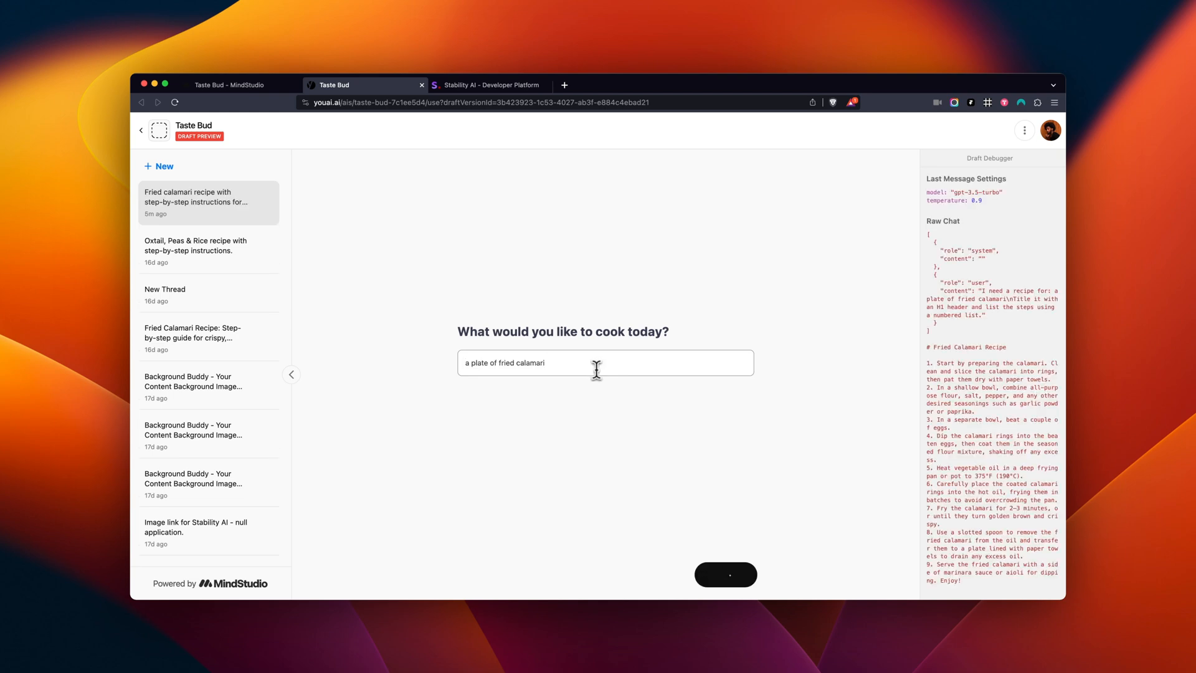
Submit 'a plate of fried calamari', scroll through the image and recipe, then return to the editor.
click(725, 575)
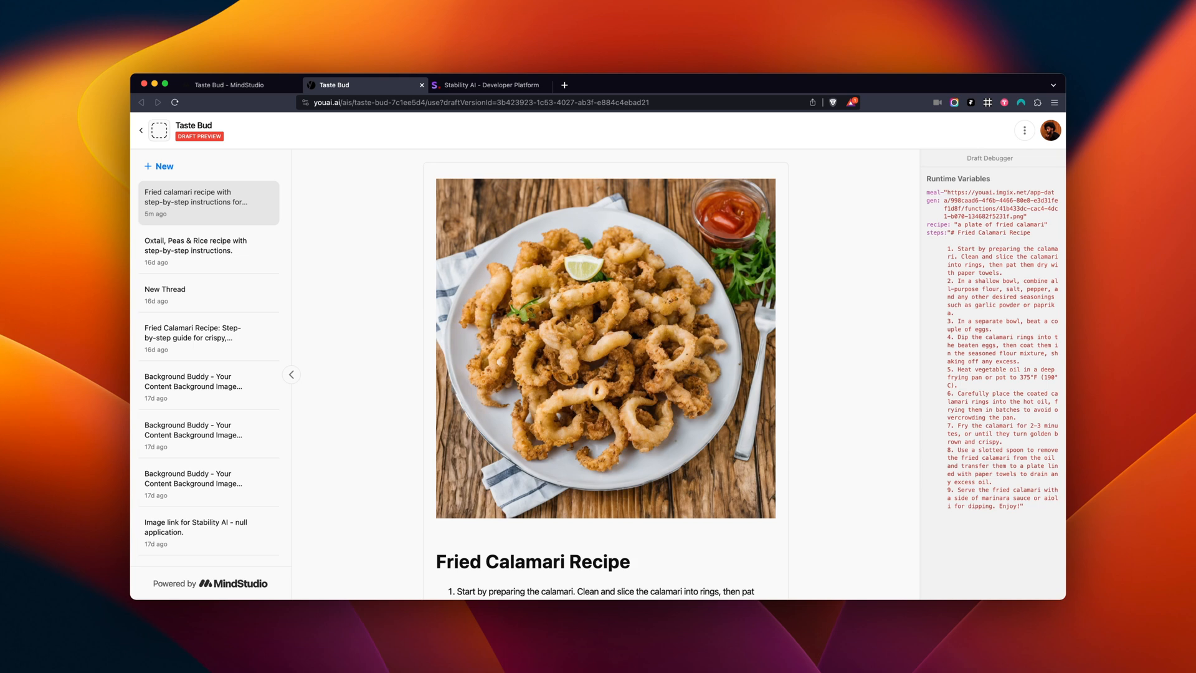
scroll(down, 3)
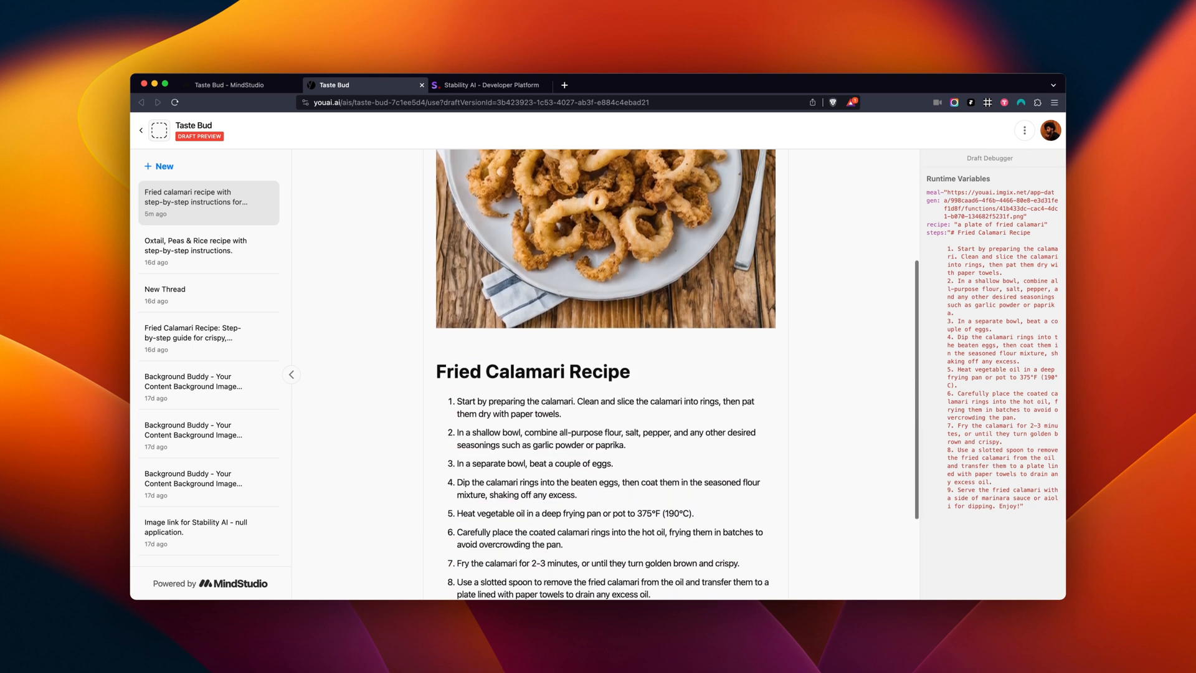
scroll(down, 3)
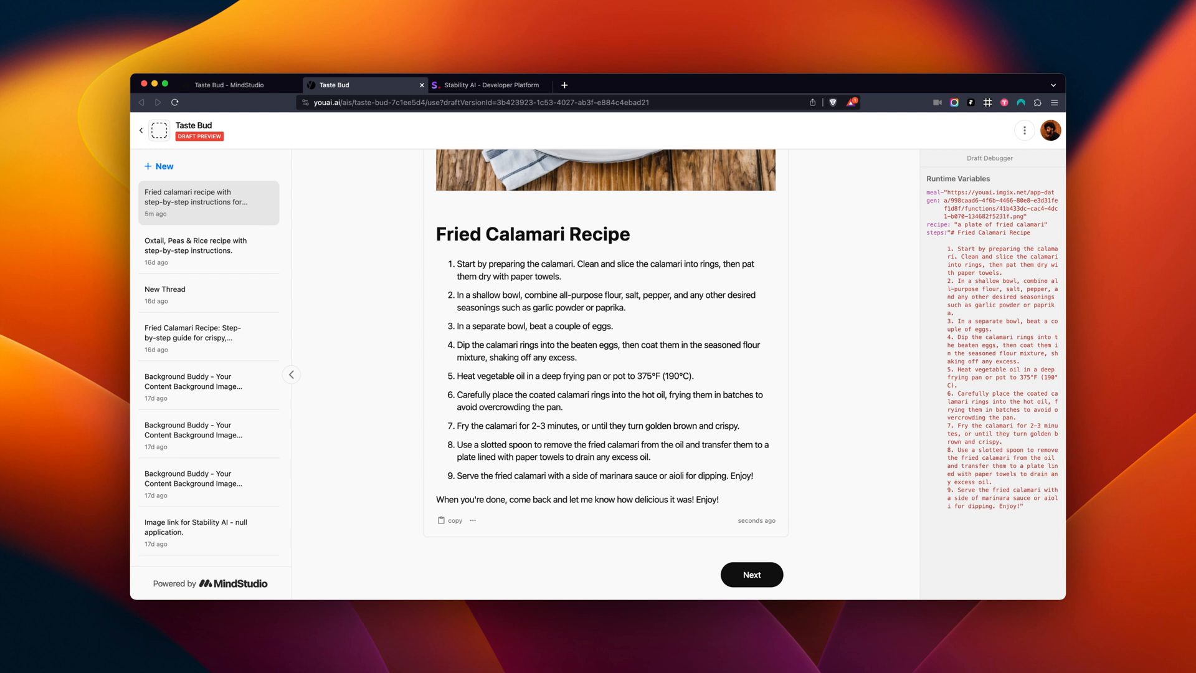
mouse_move(546, 320)
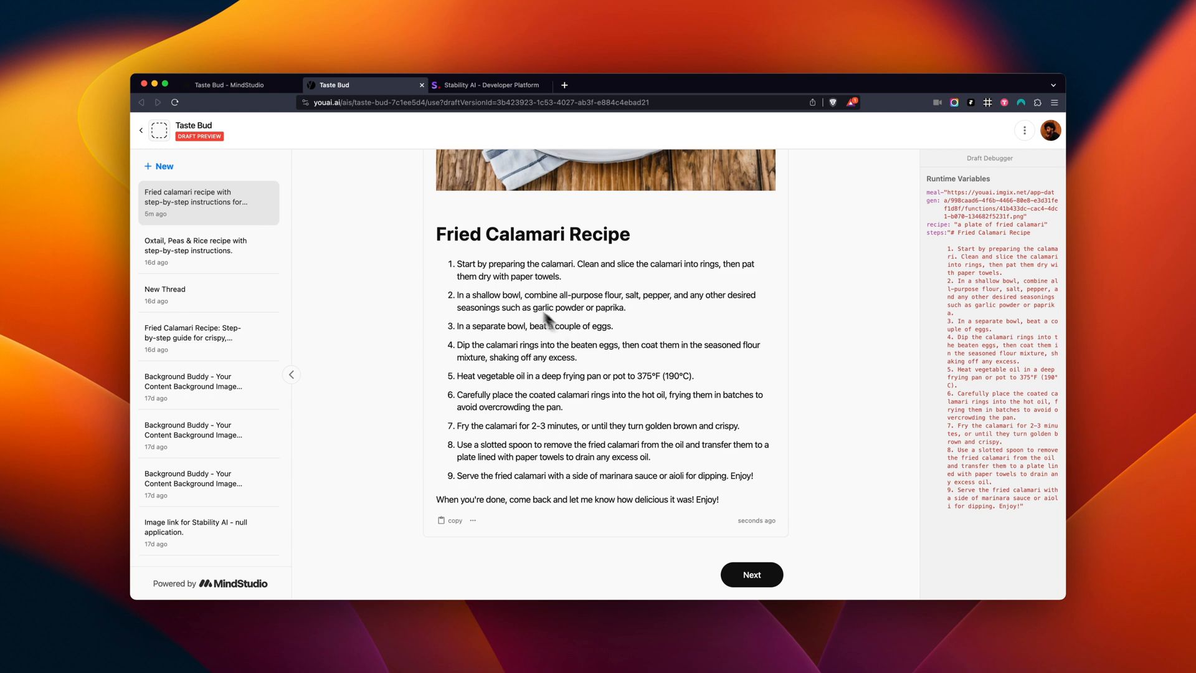
click(228, 84)
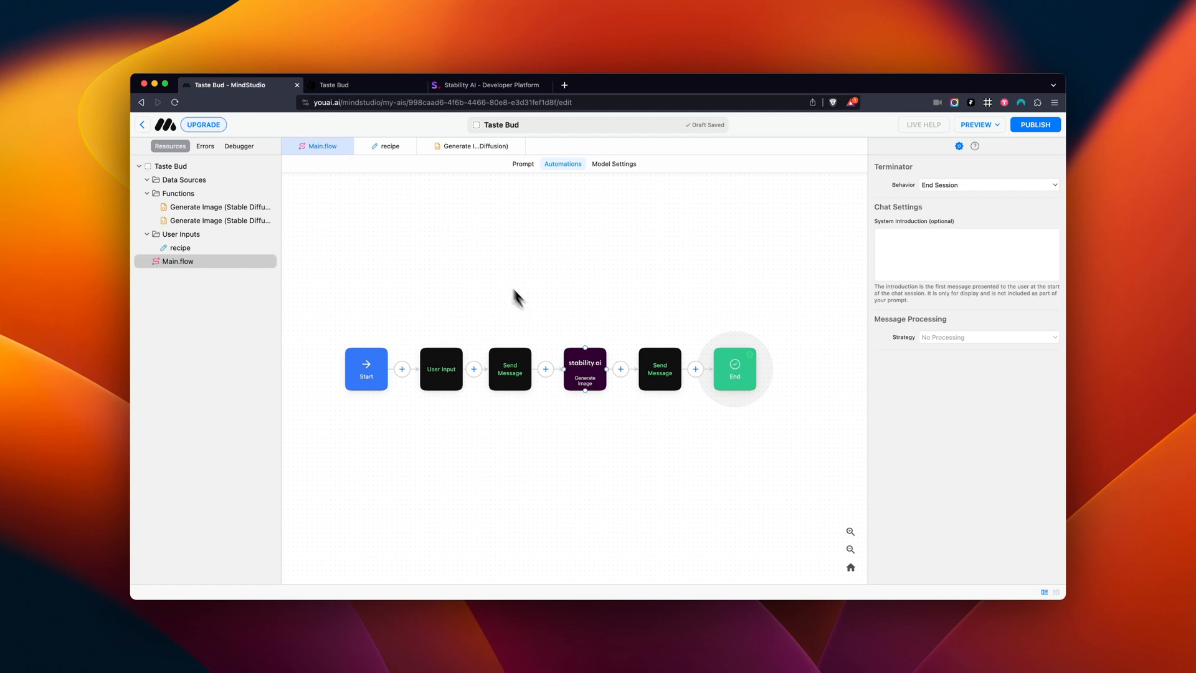
mouse_move(625, 432)
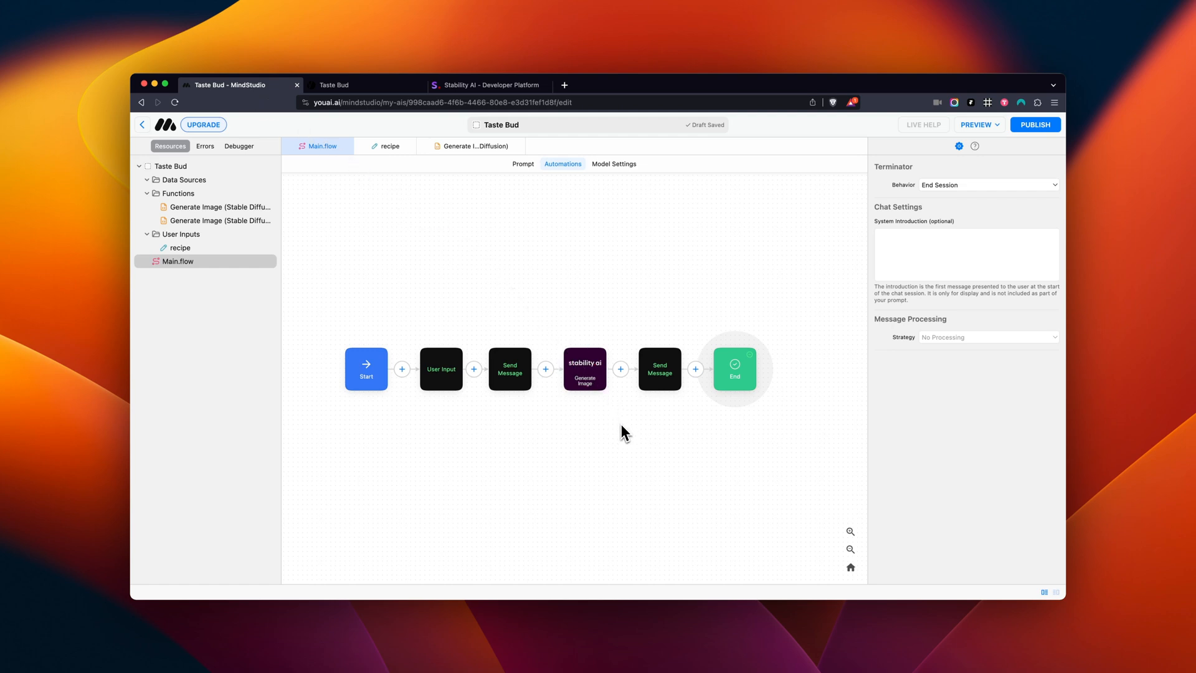